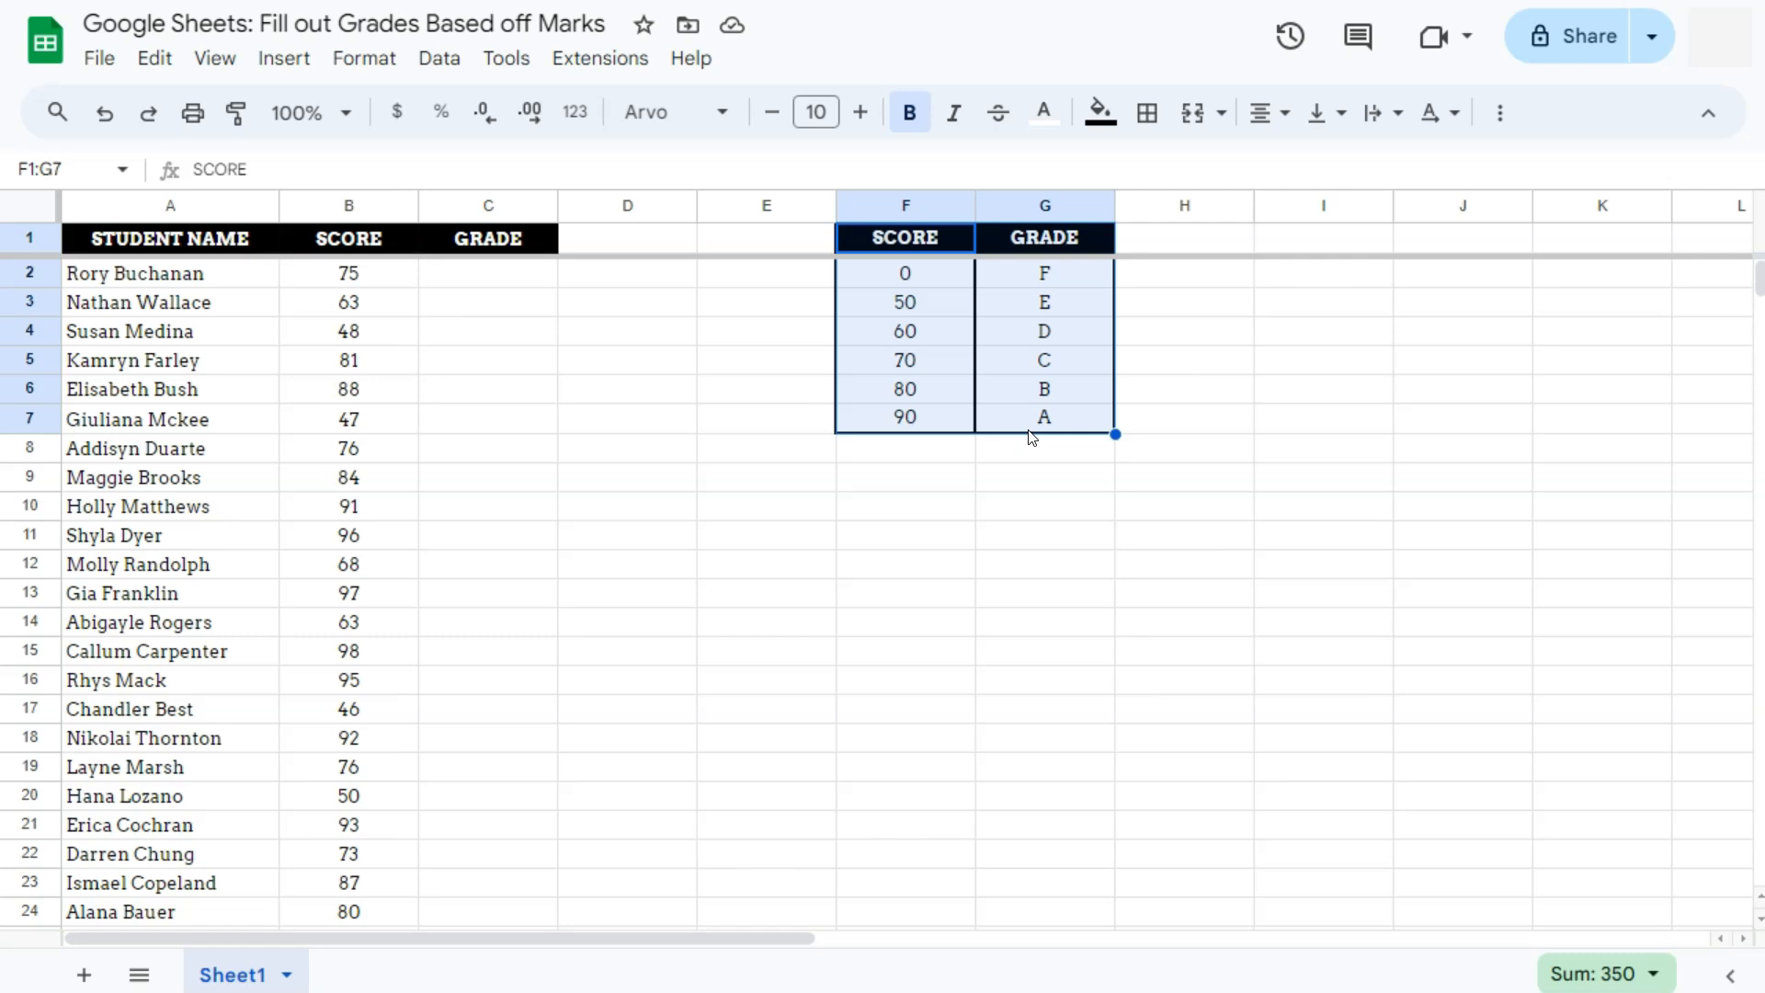
mouse_move(397, 282)
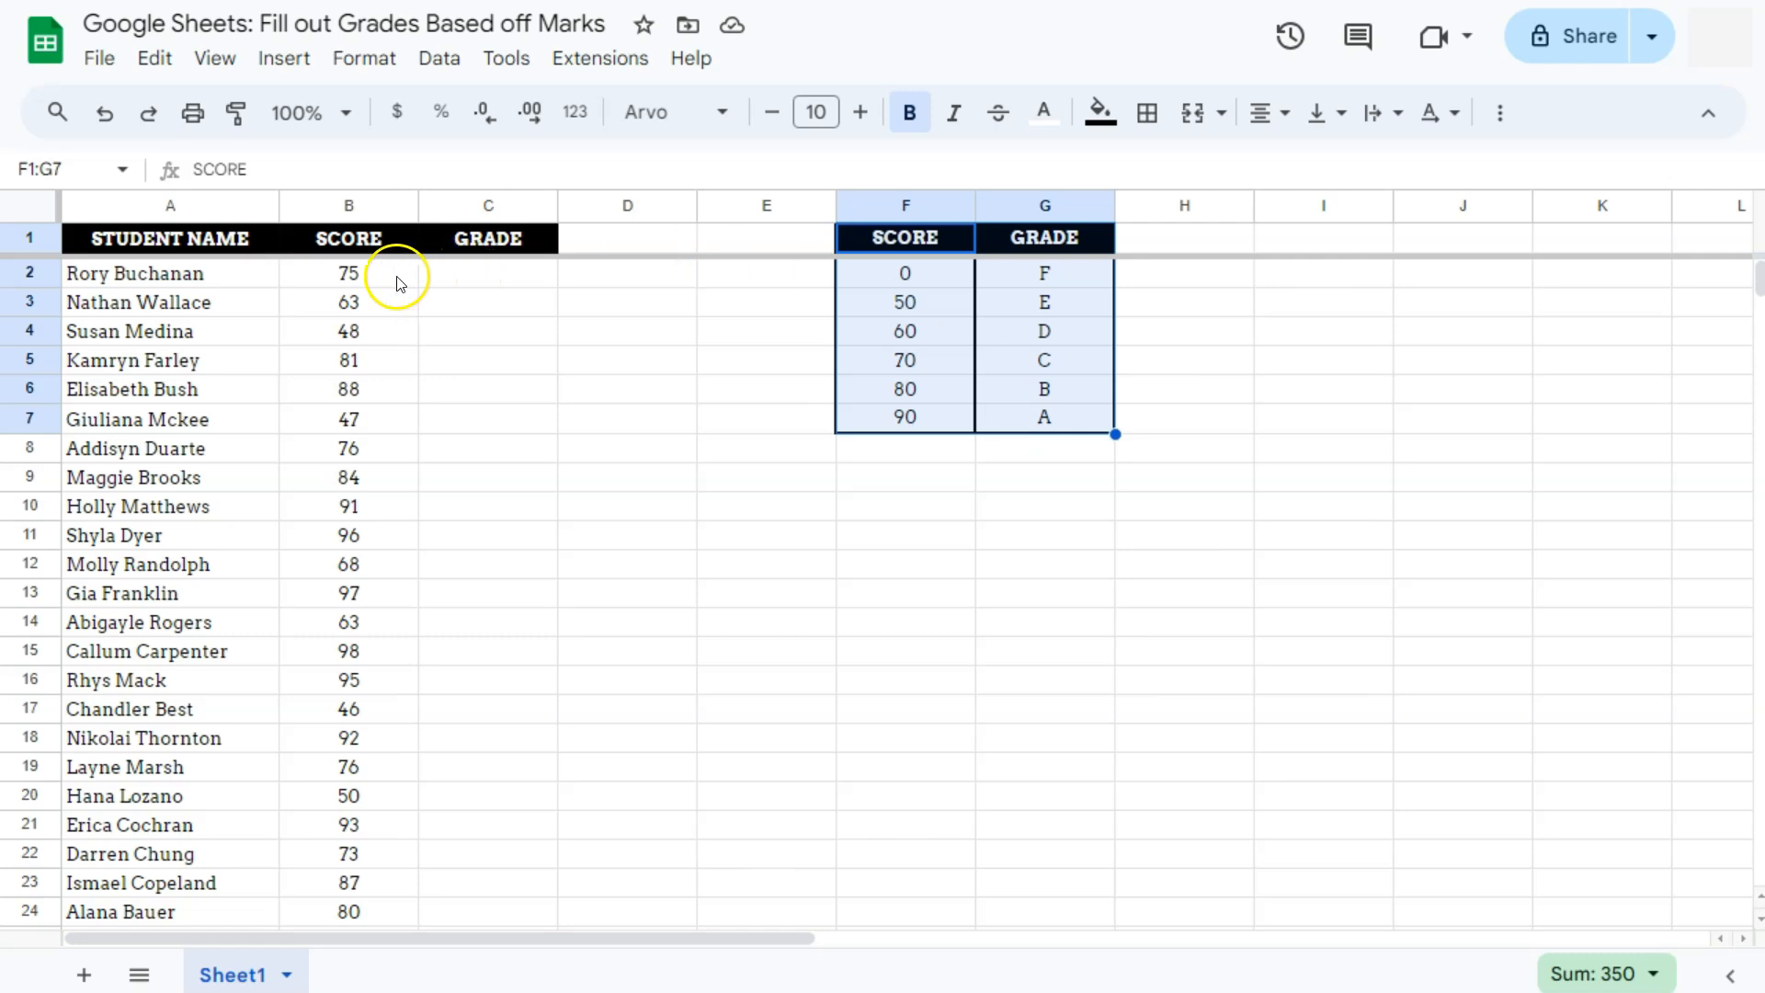
Build =VLOOKUP(B2,$F$2:$G$7,2,1) in C2 to look up B2's score.
click(349, 272)
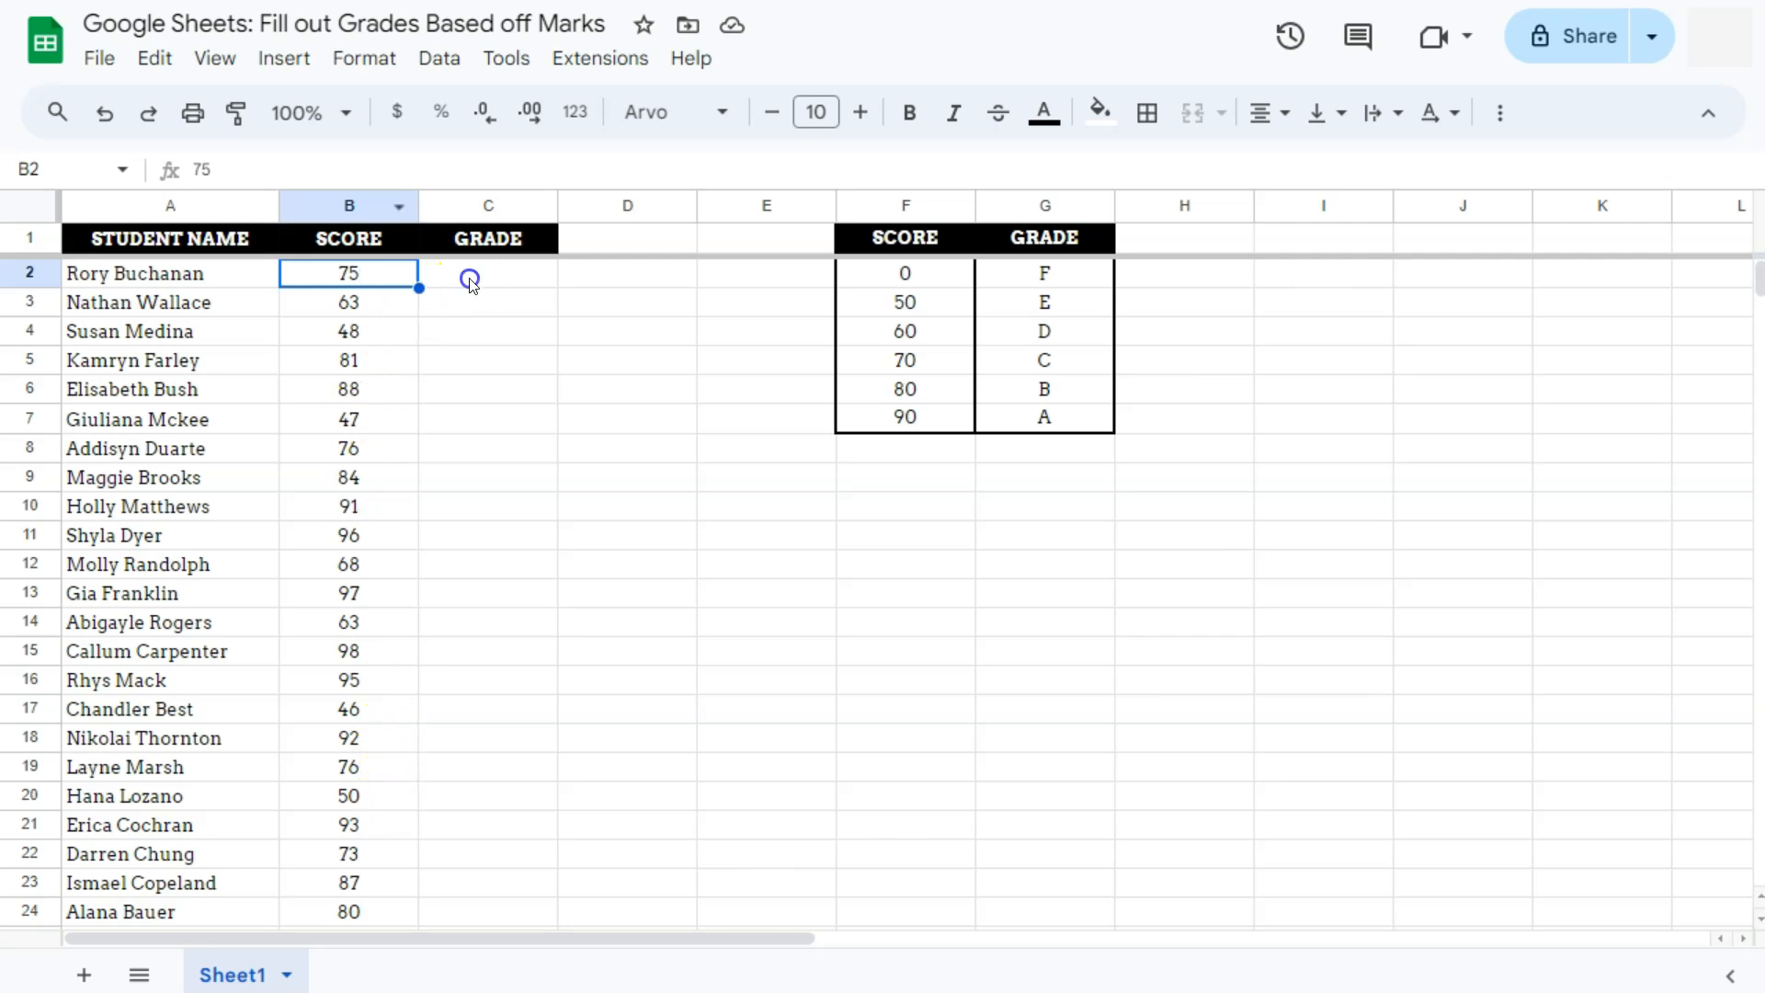
click(487, 273)
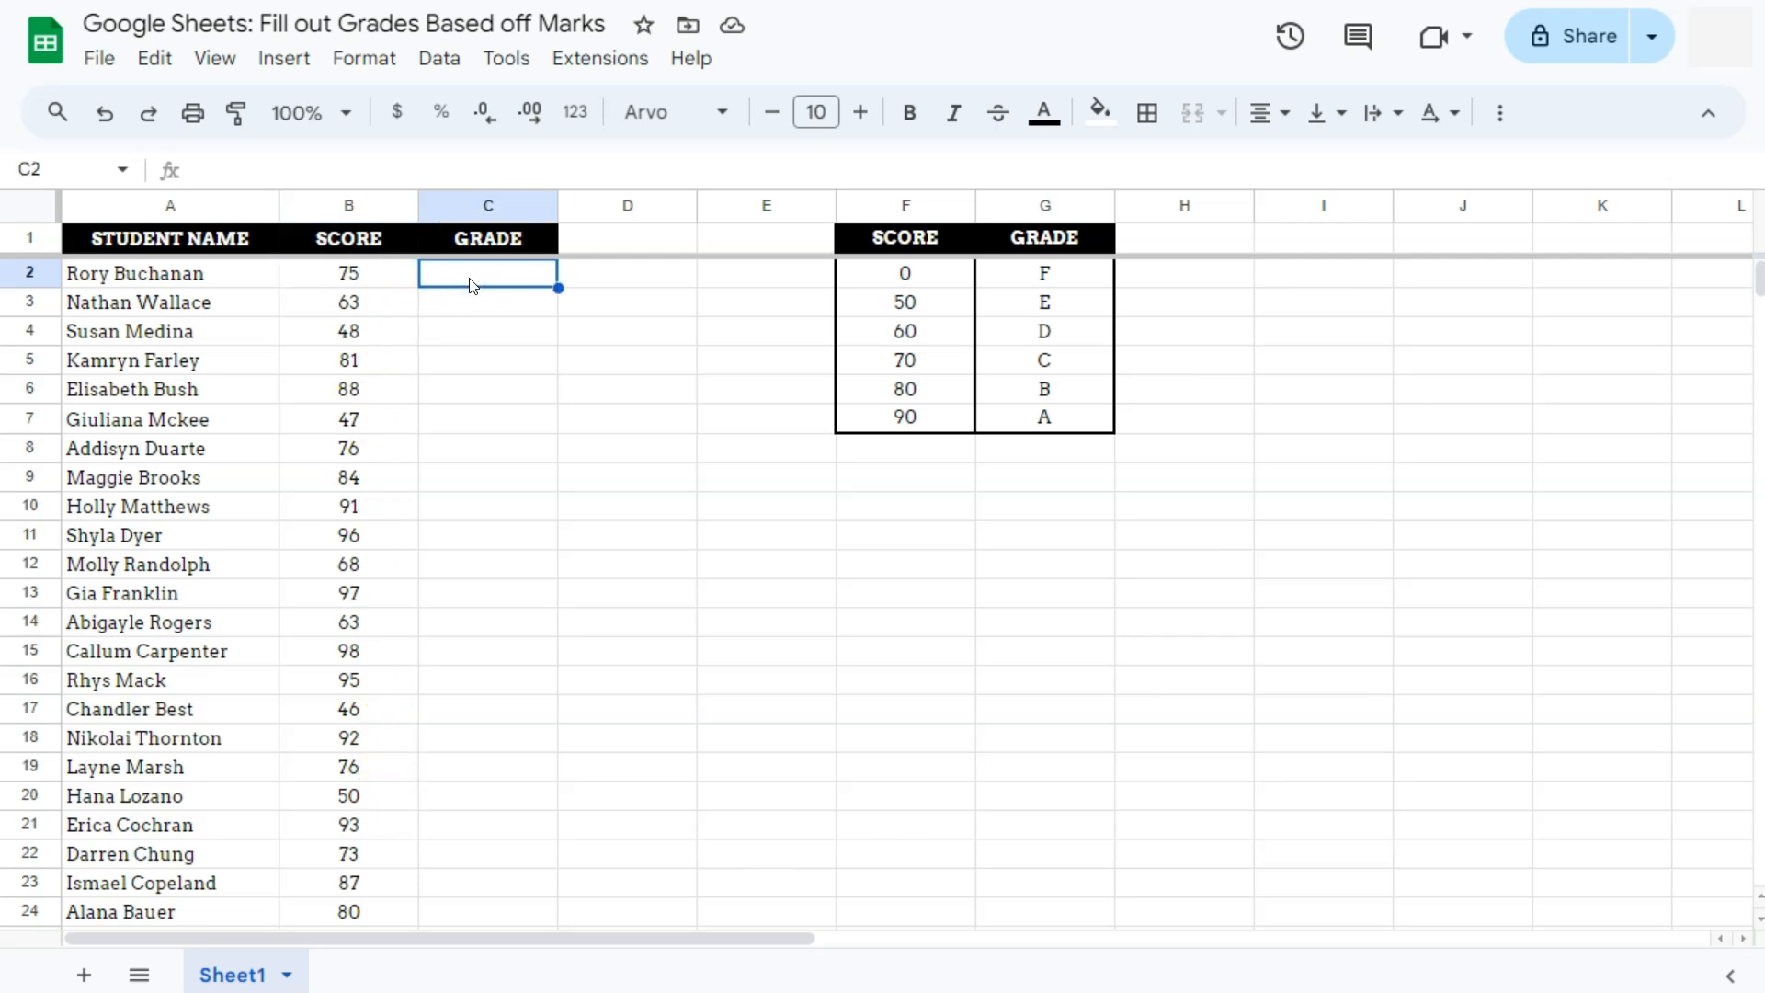
text(=)
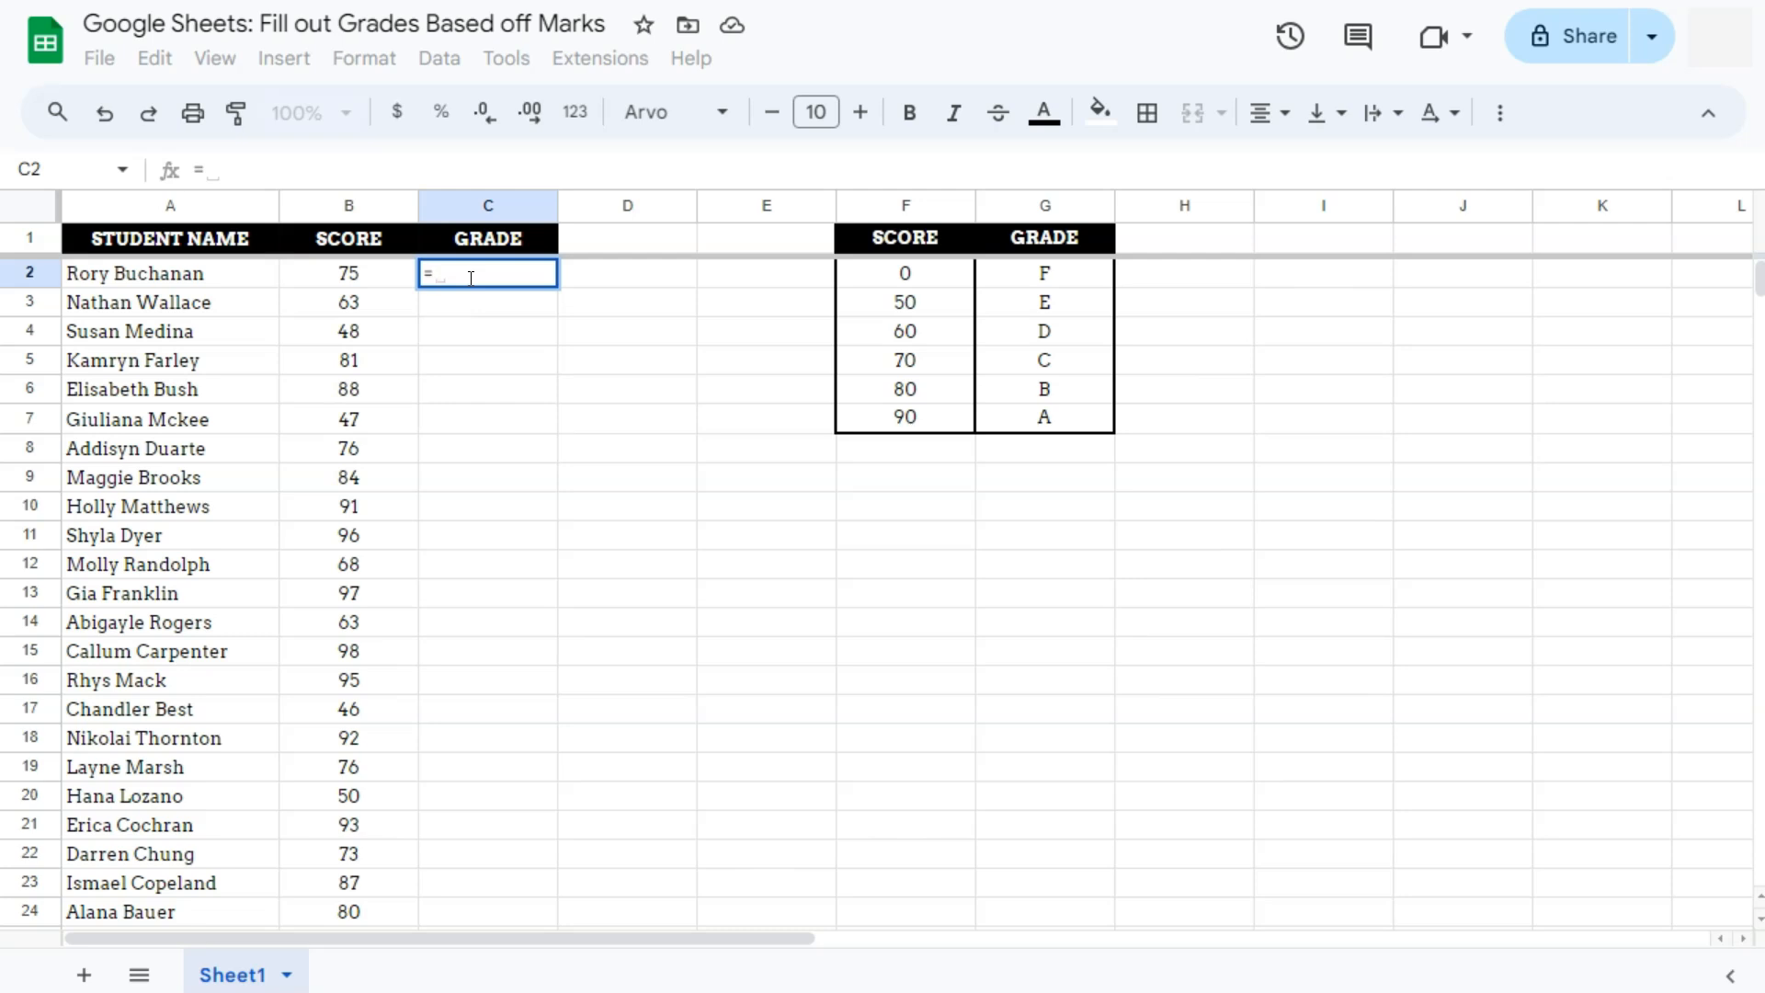
text(vlook)
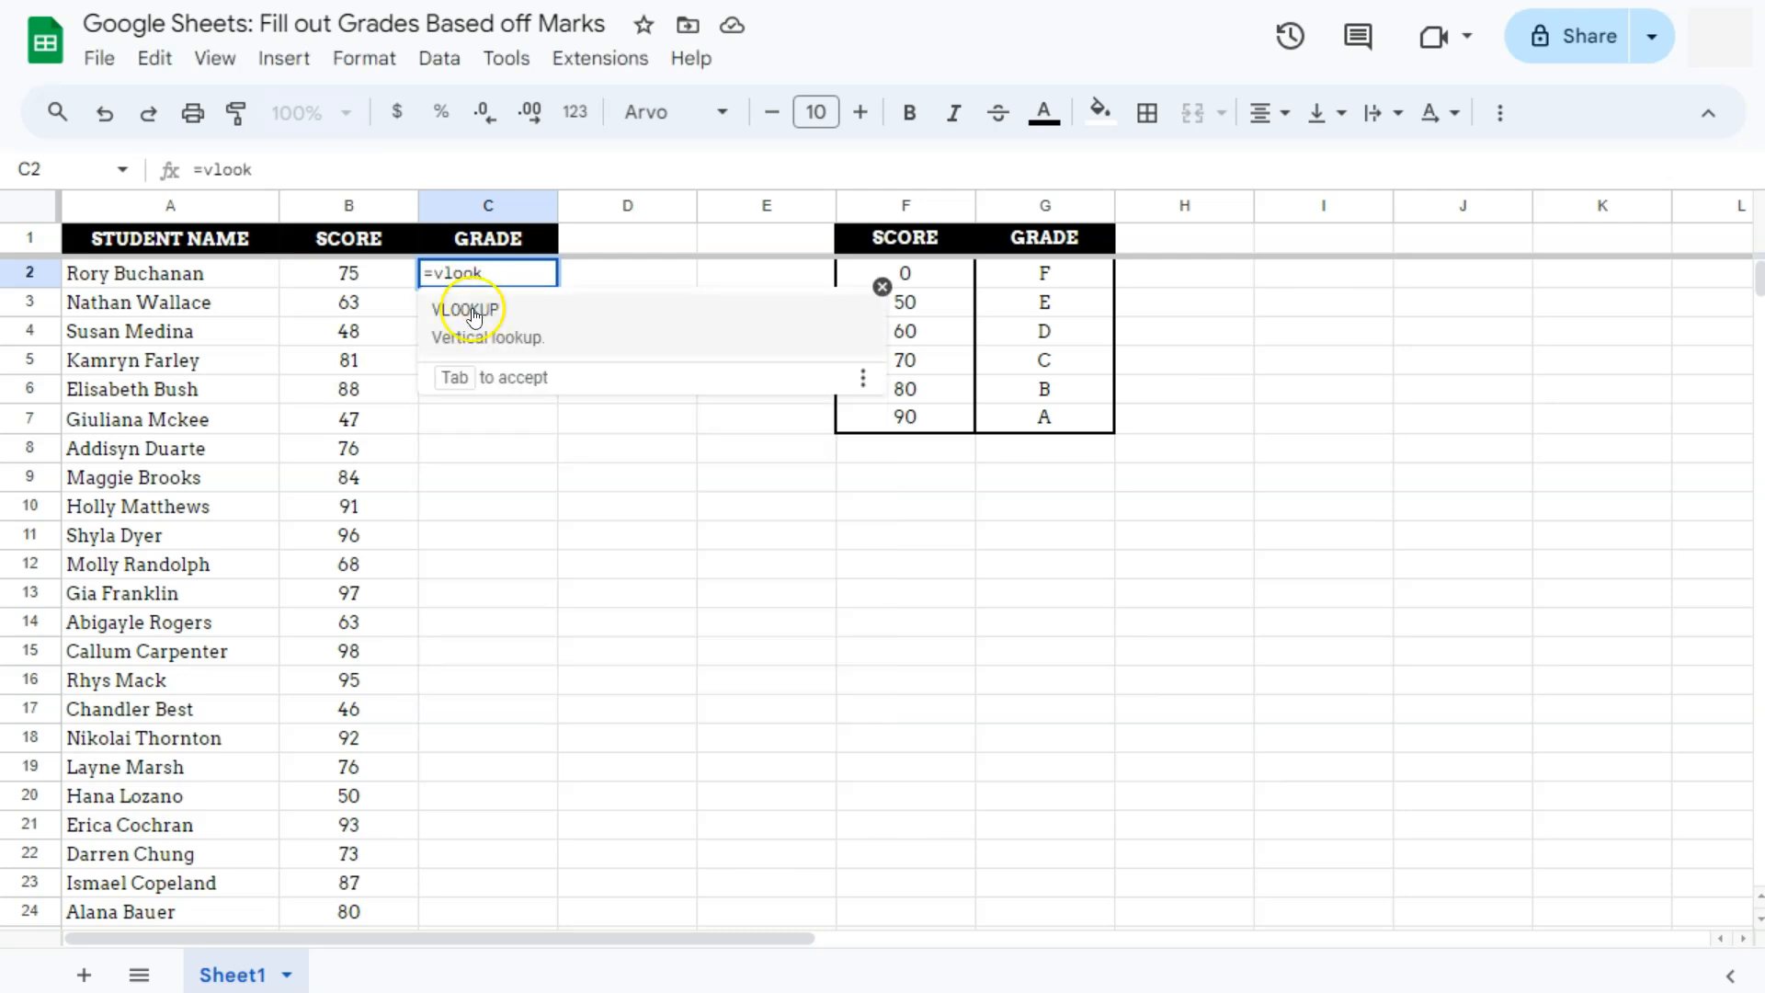
key(Tab)
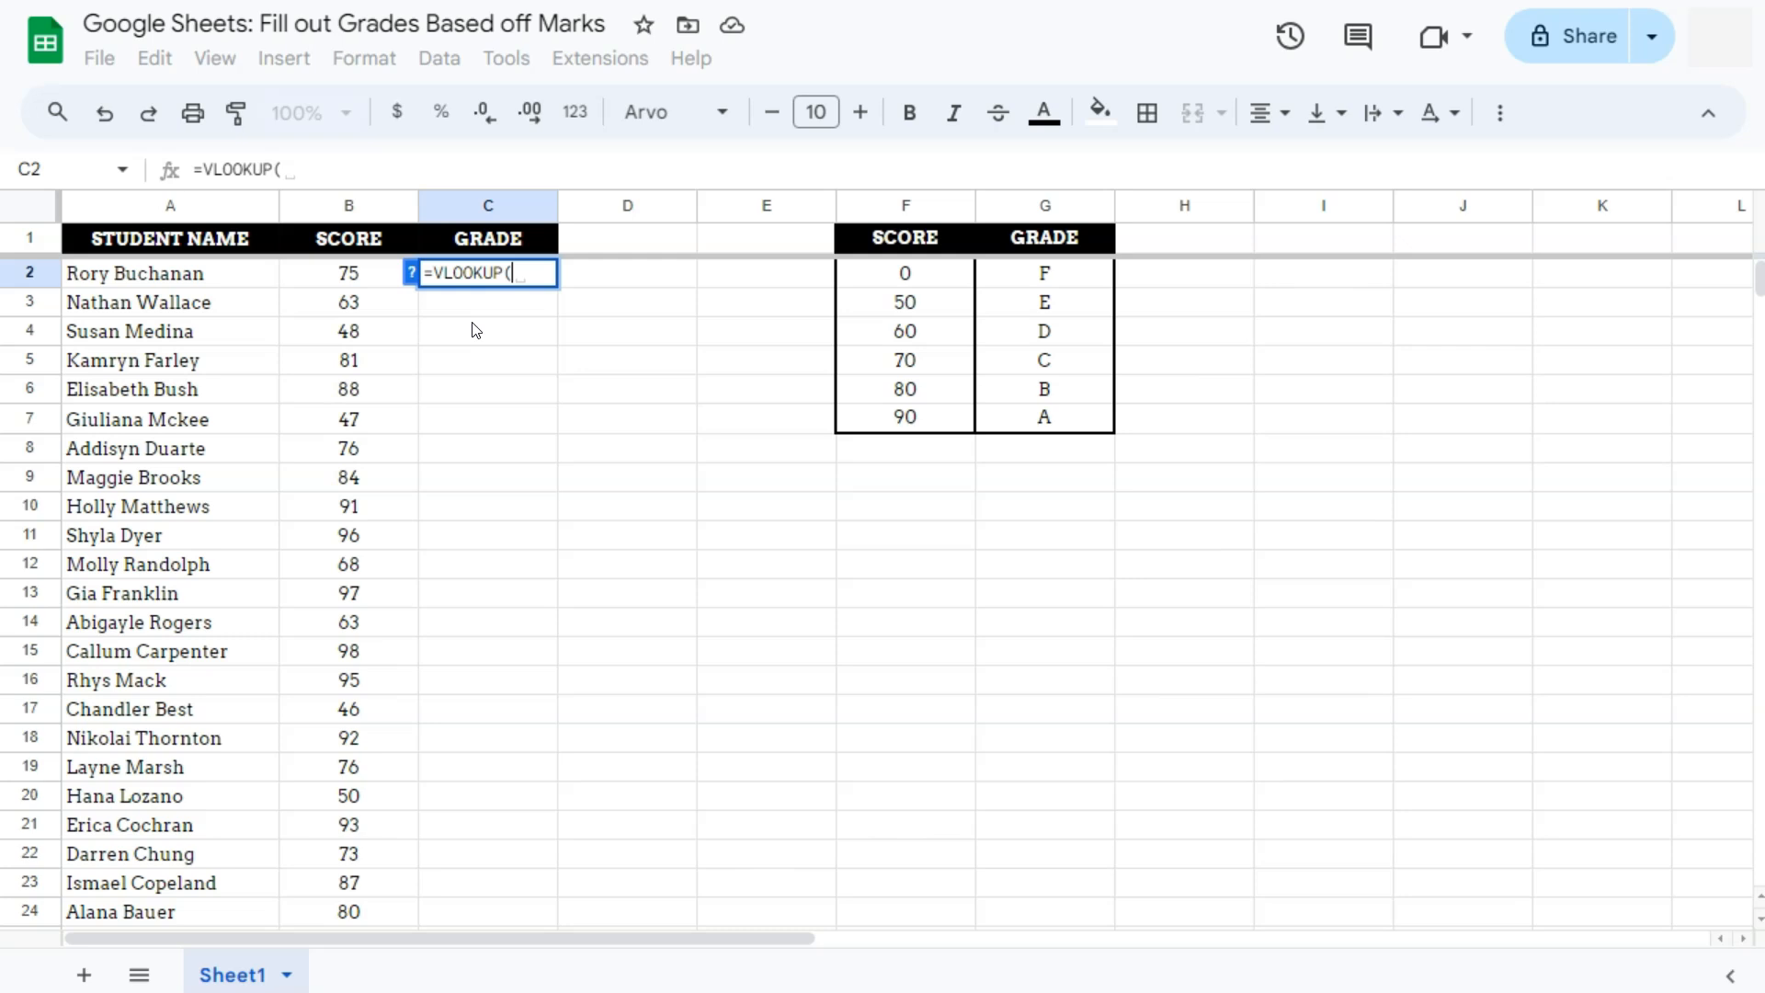
click(348, 272)
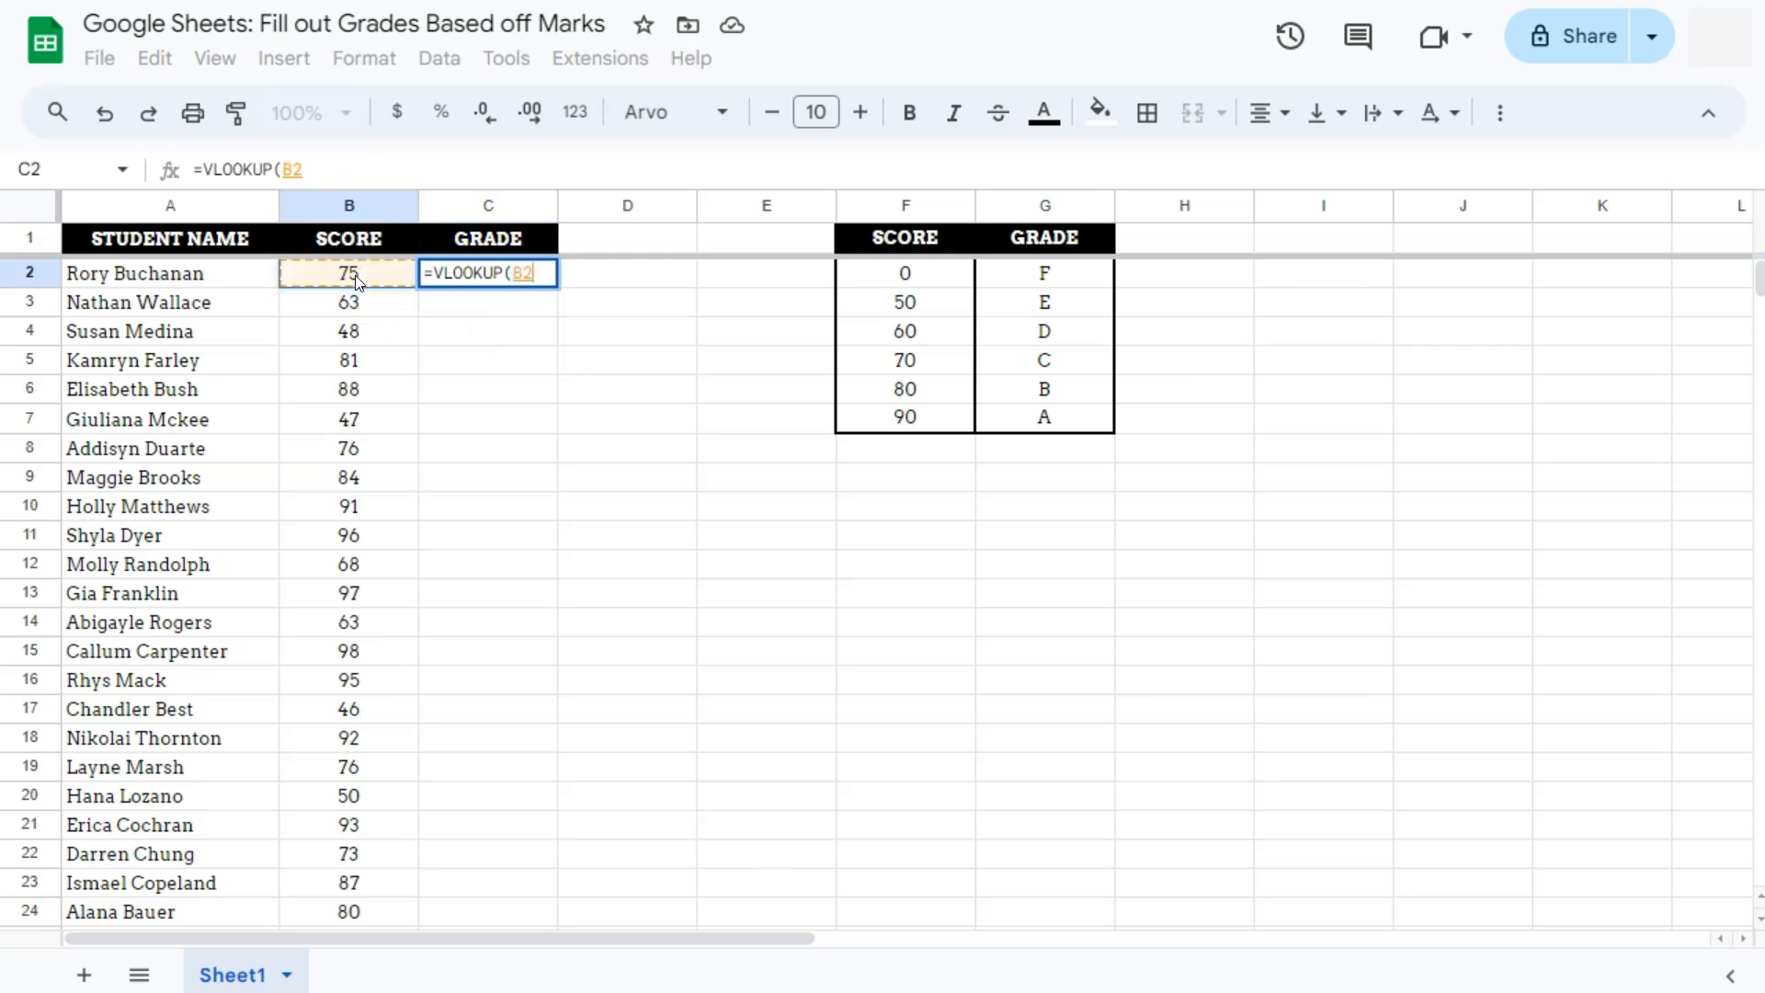
text(,$F$2:$G$7,)
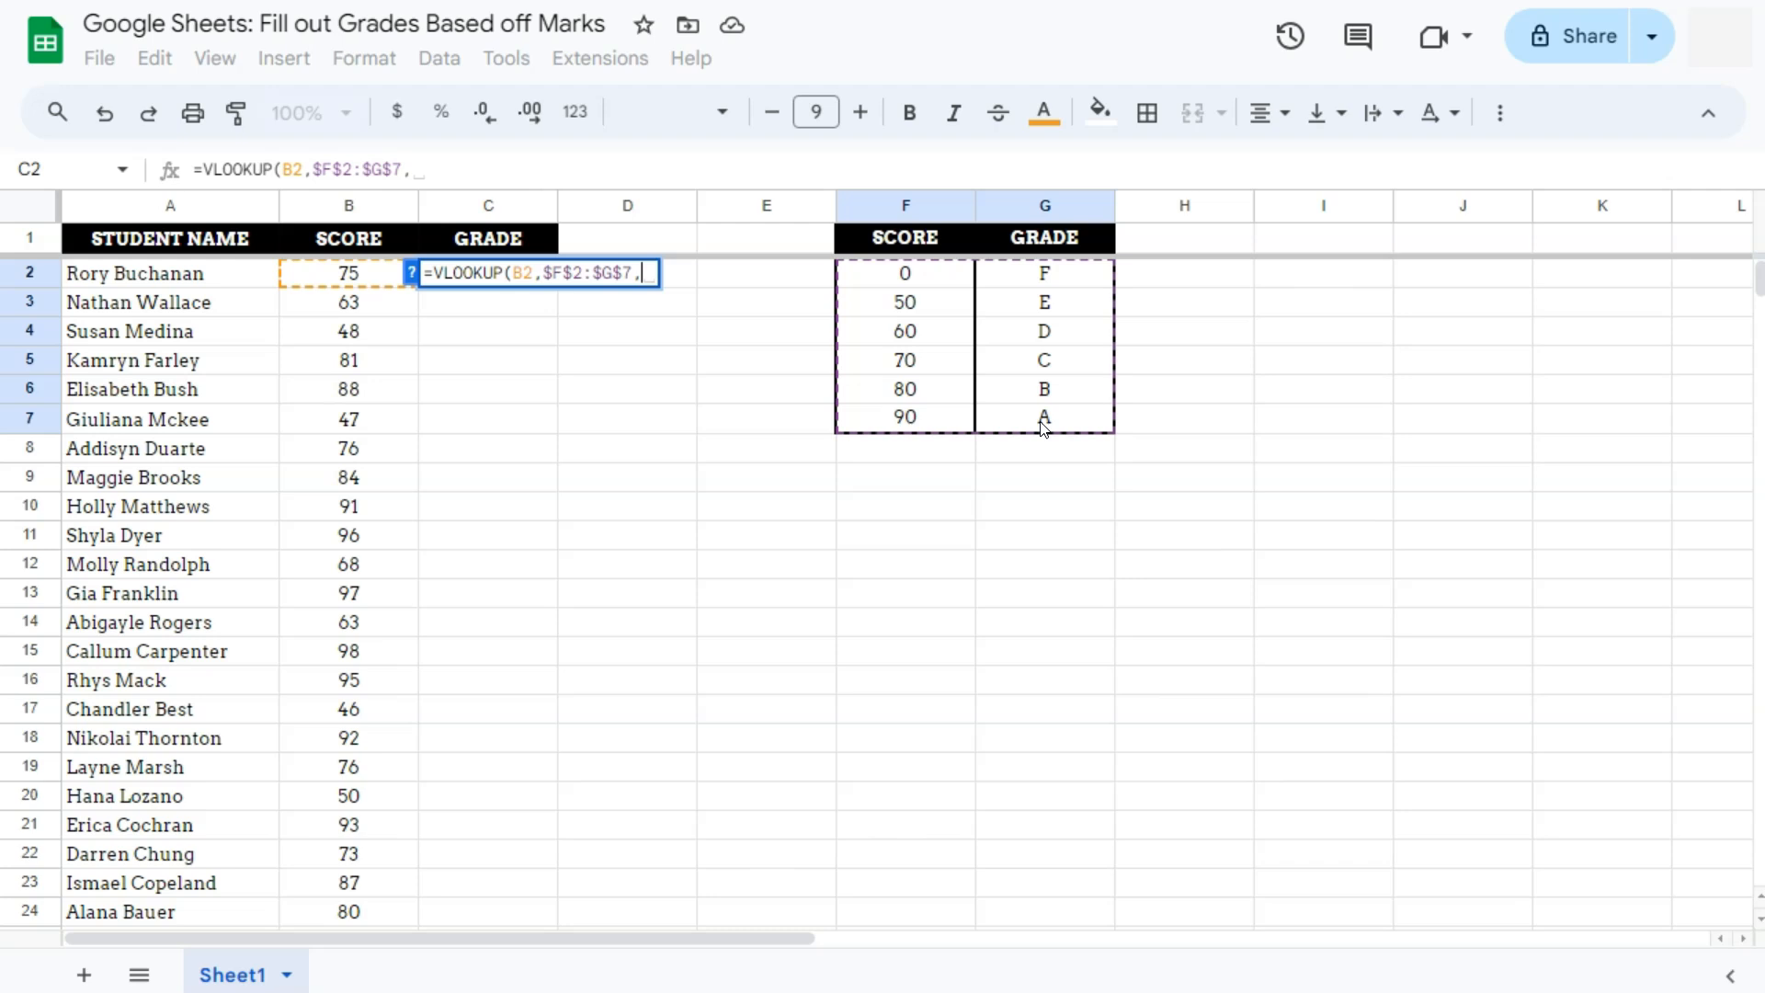
mouse_move(586, 272)
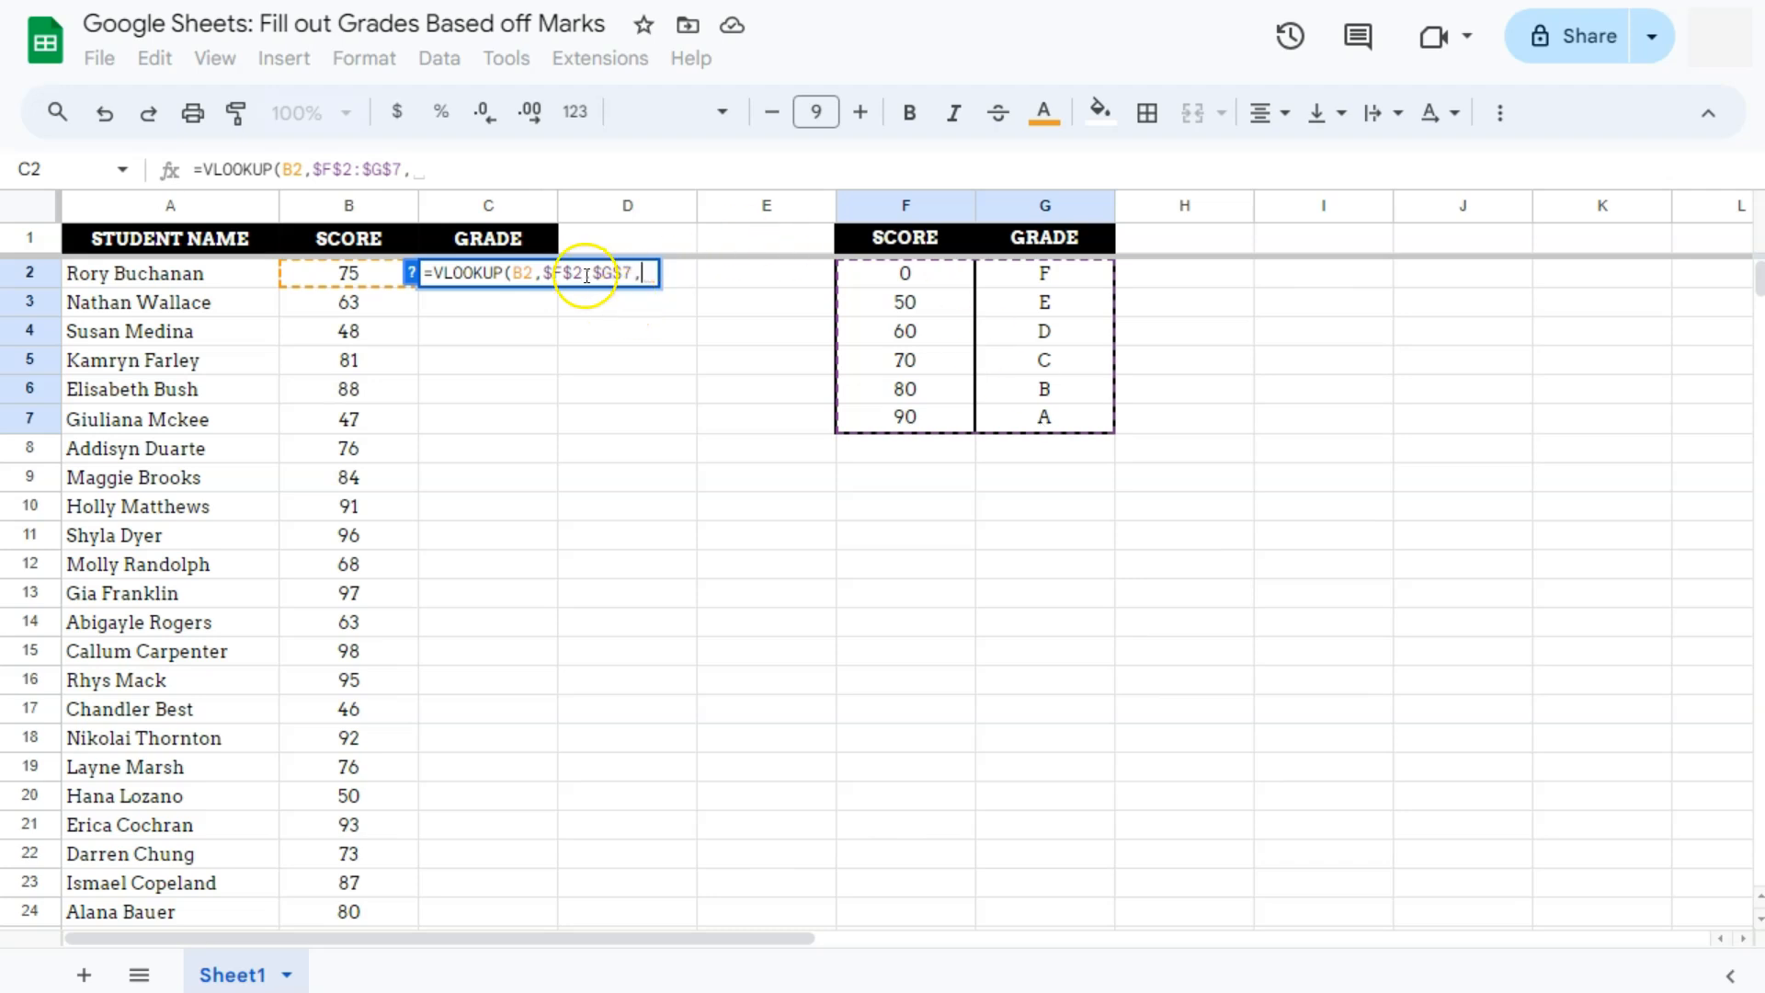
mouse_move(496, 563)
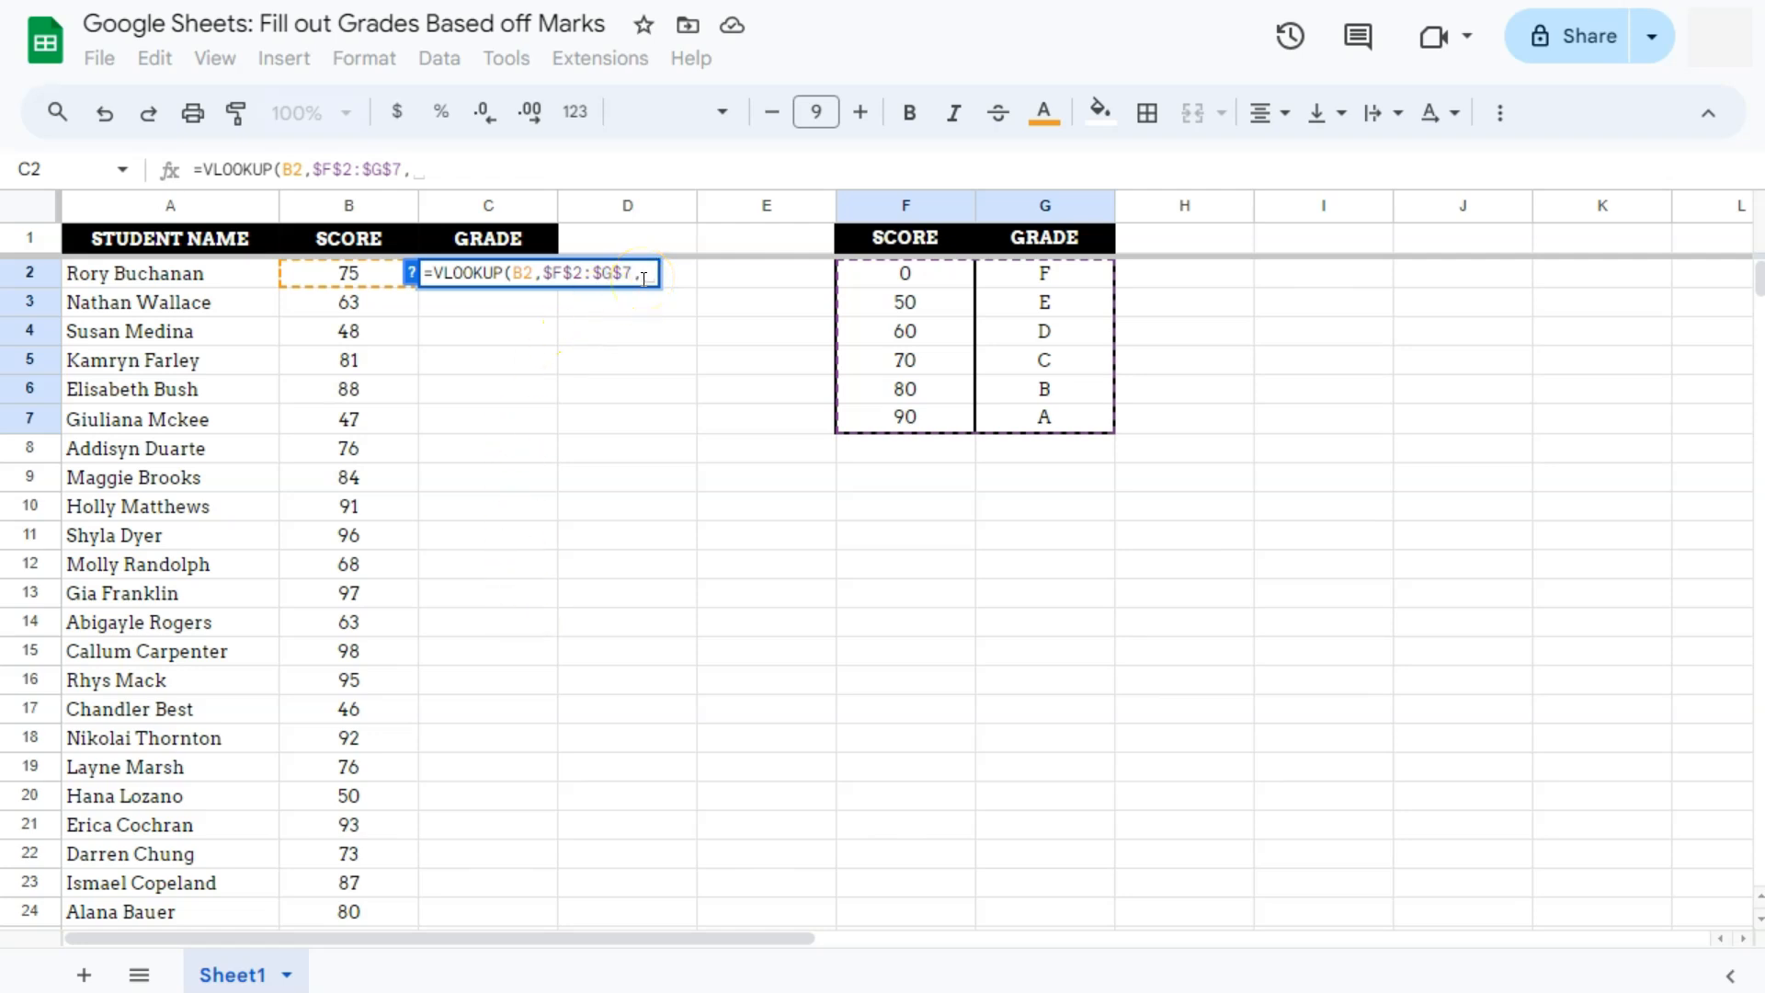
mouse_move(1038, 324)
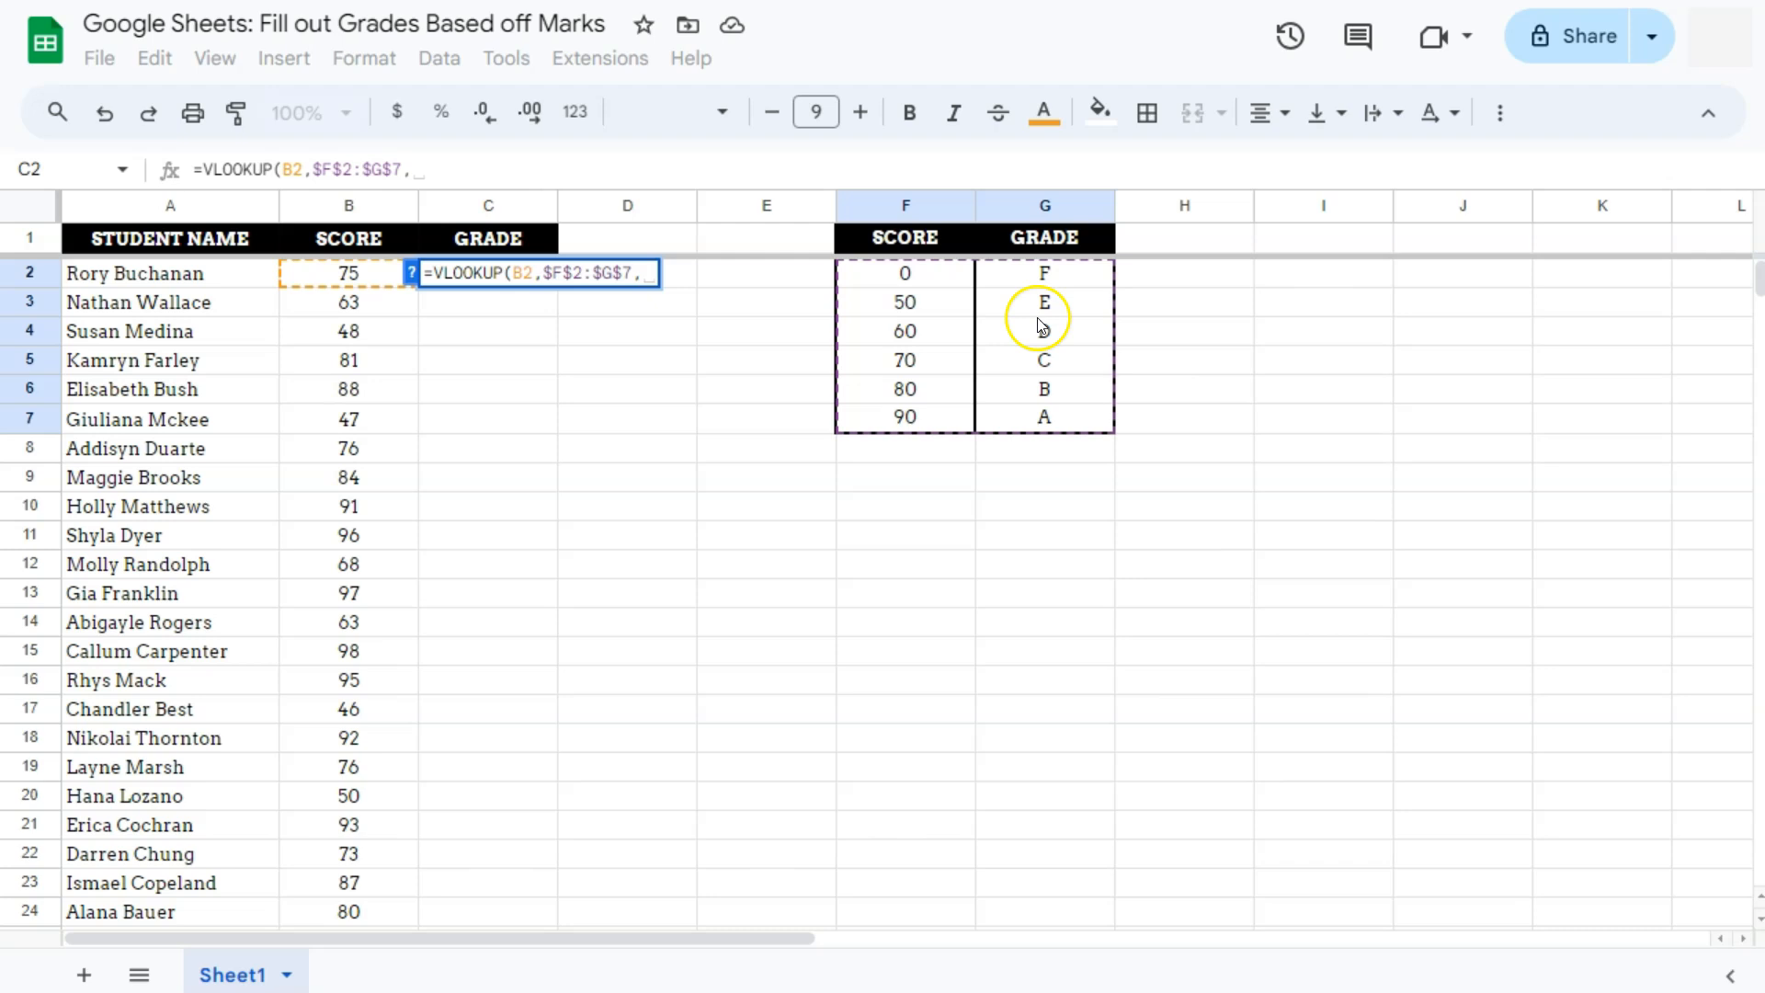
text(2)
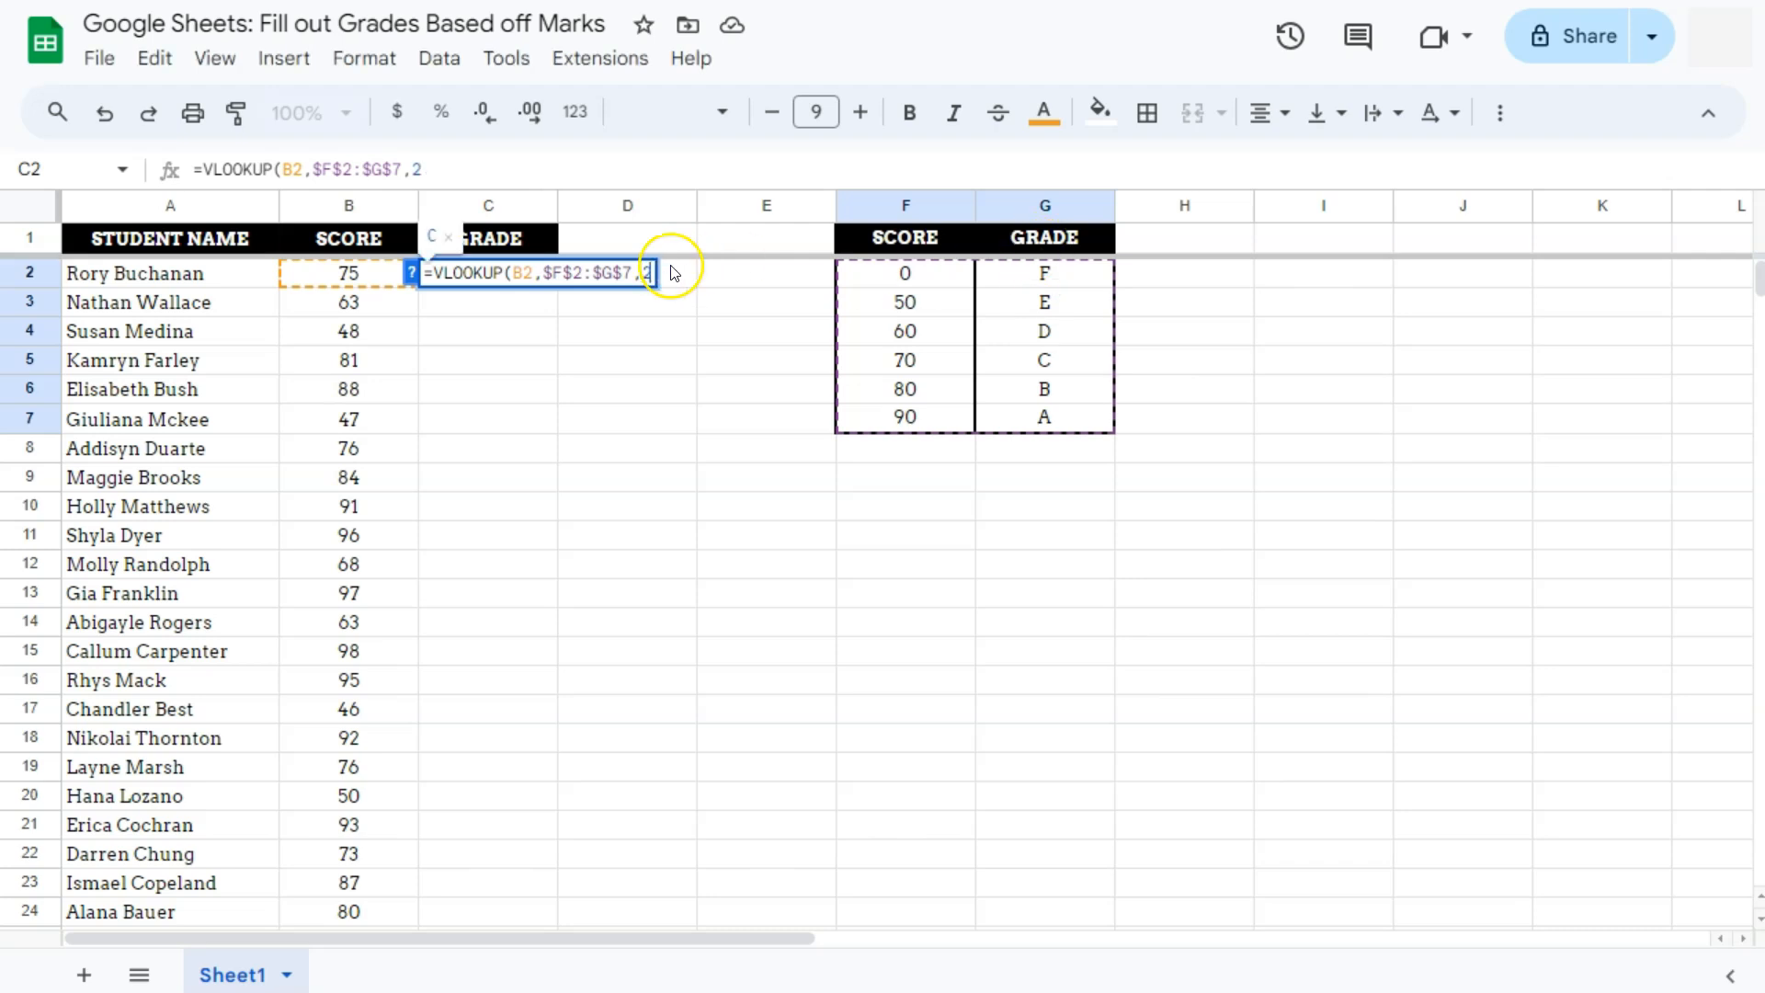
text(,)
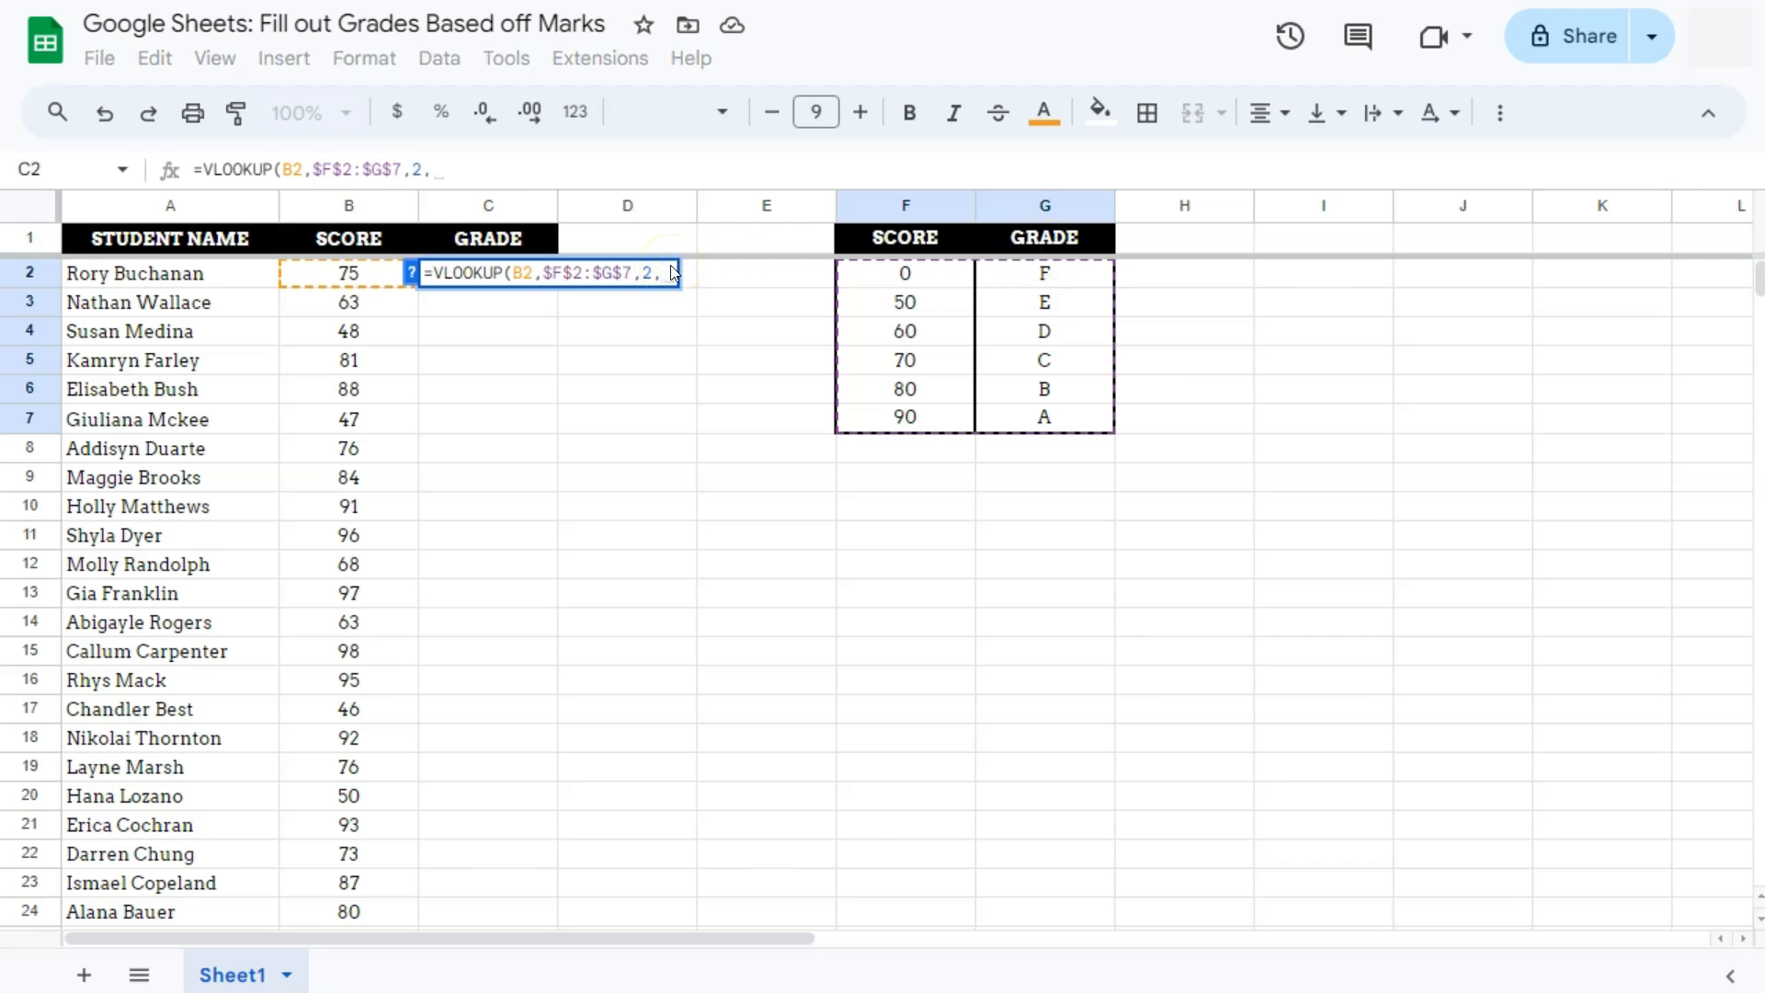
text(1)
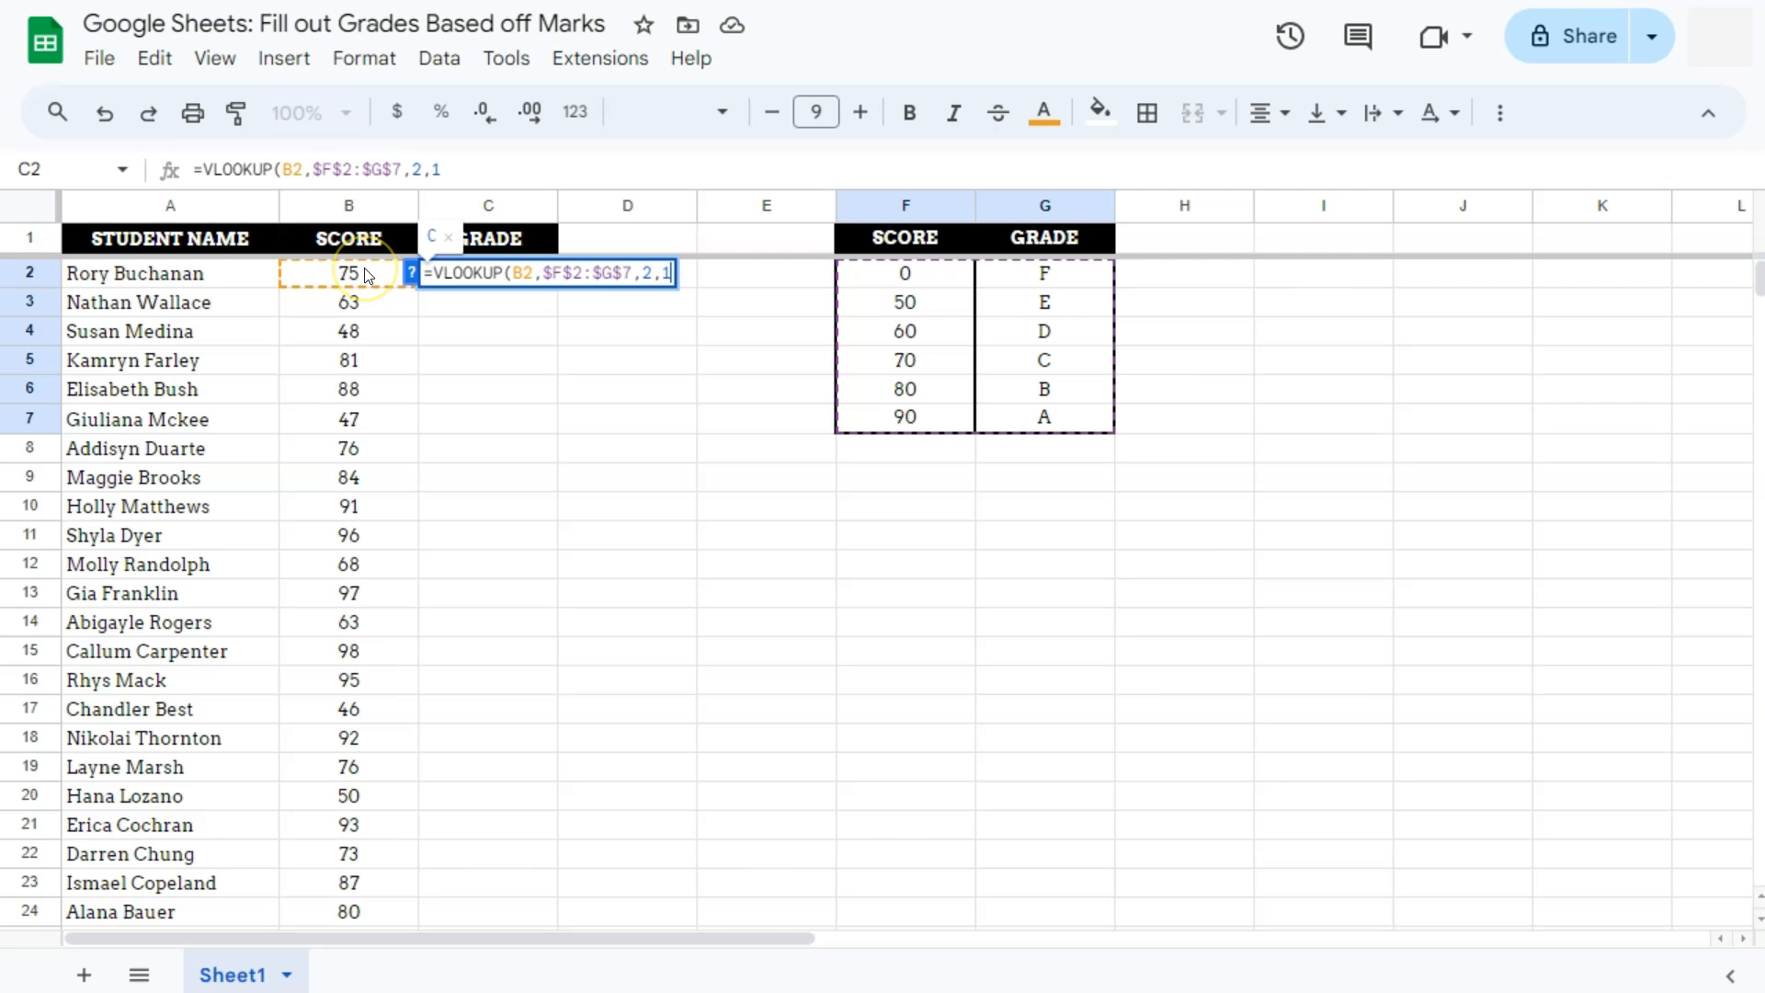
mouse_move(905, 390)
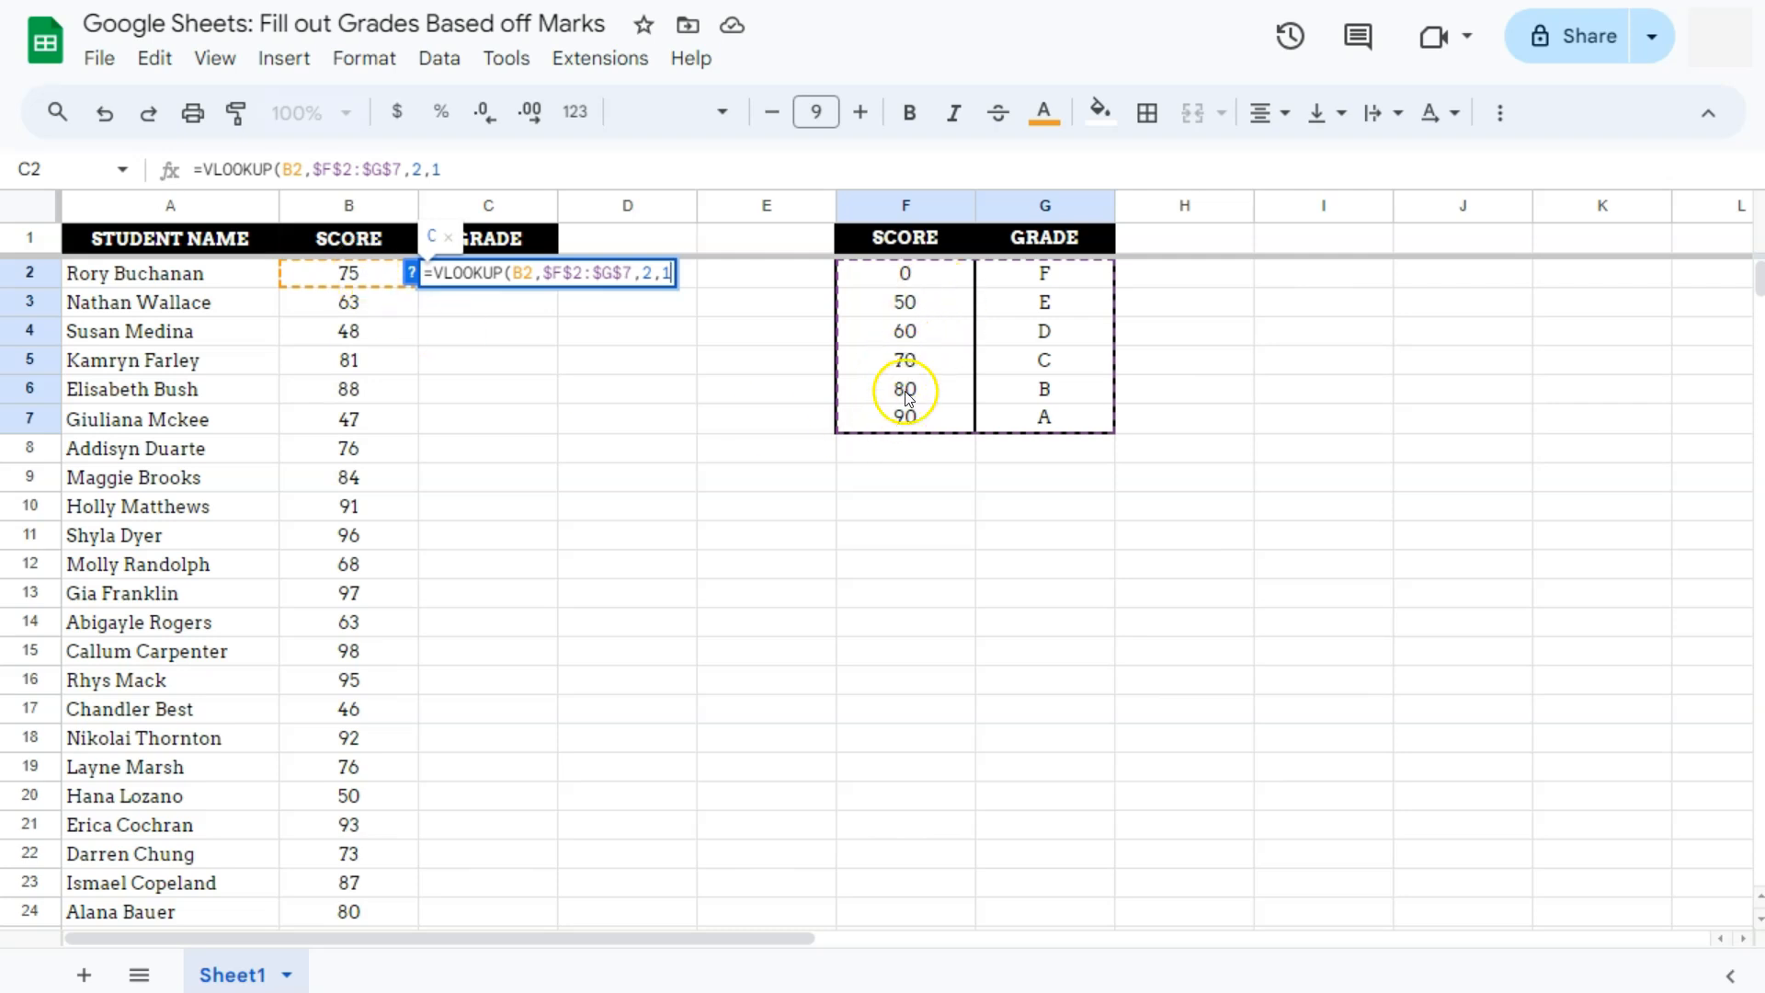
mouse_move(844, 340)
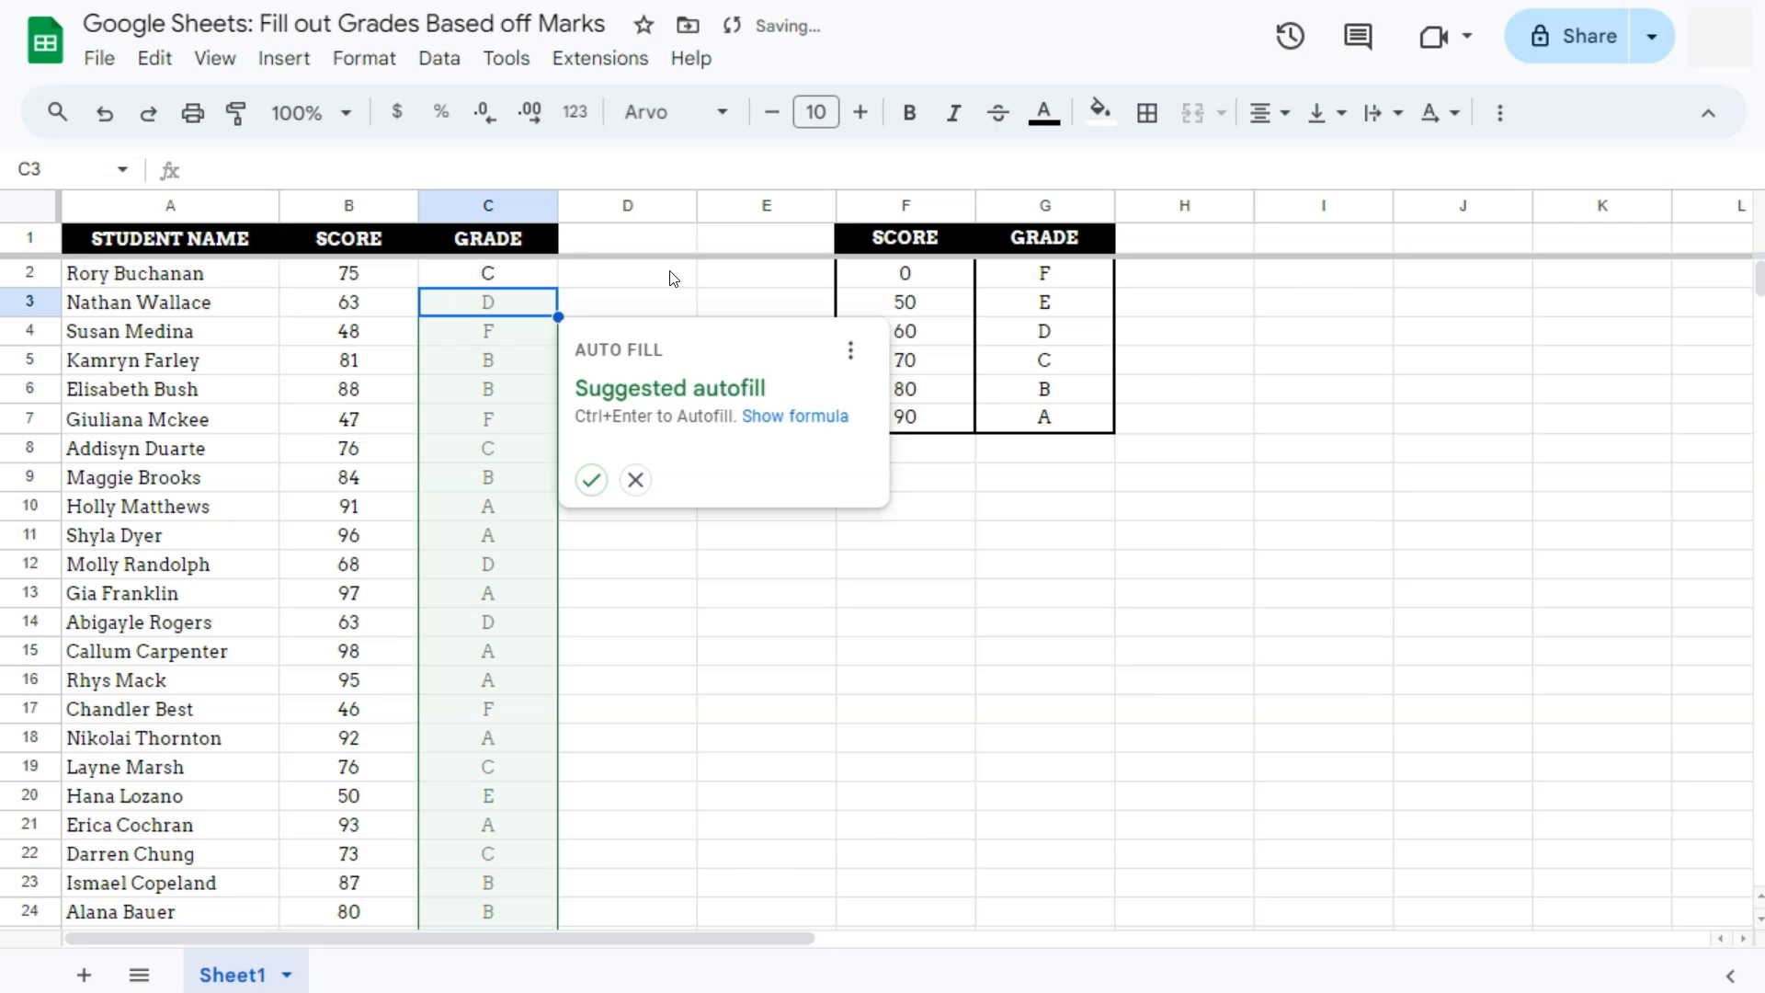
mouse_move(636, 478)
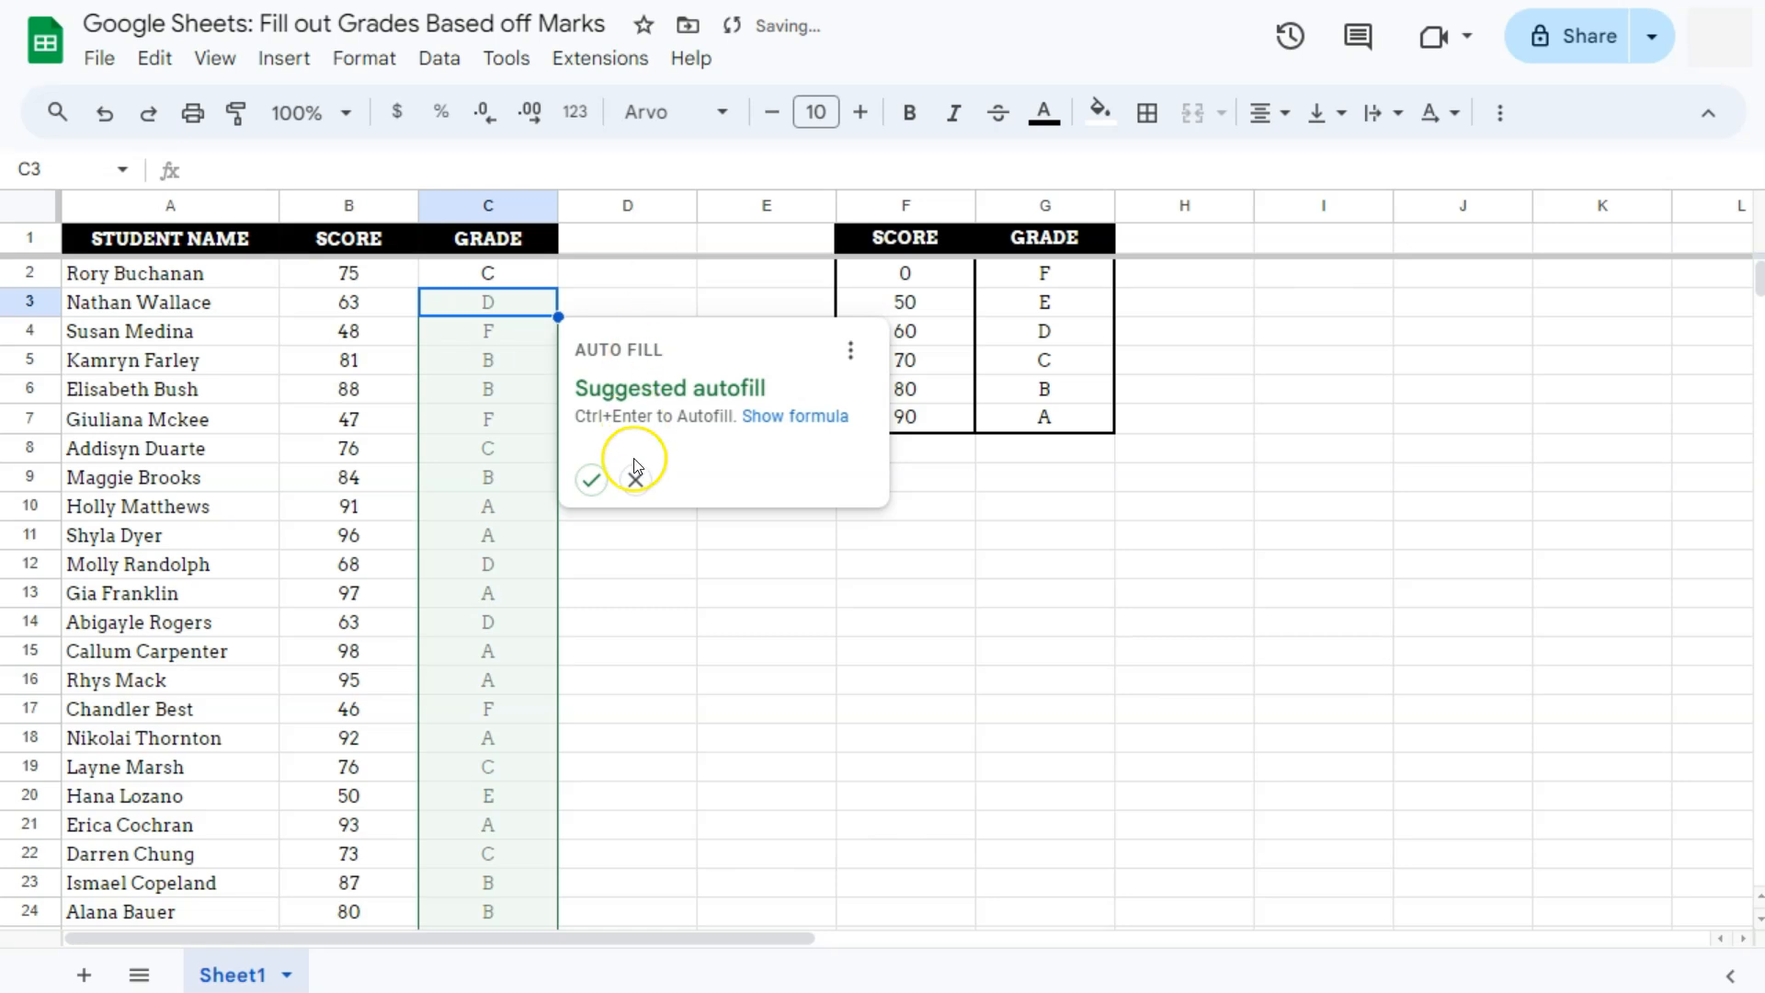
mouse_move(360, 272)
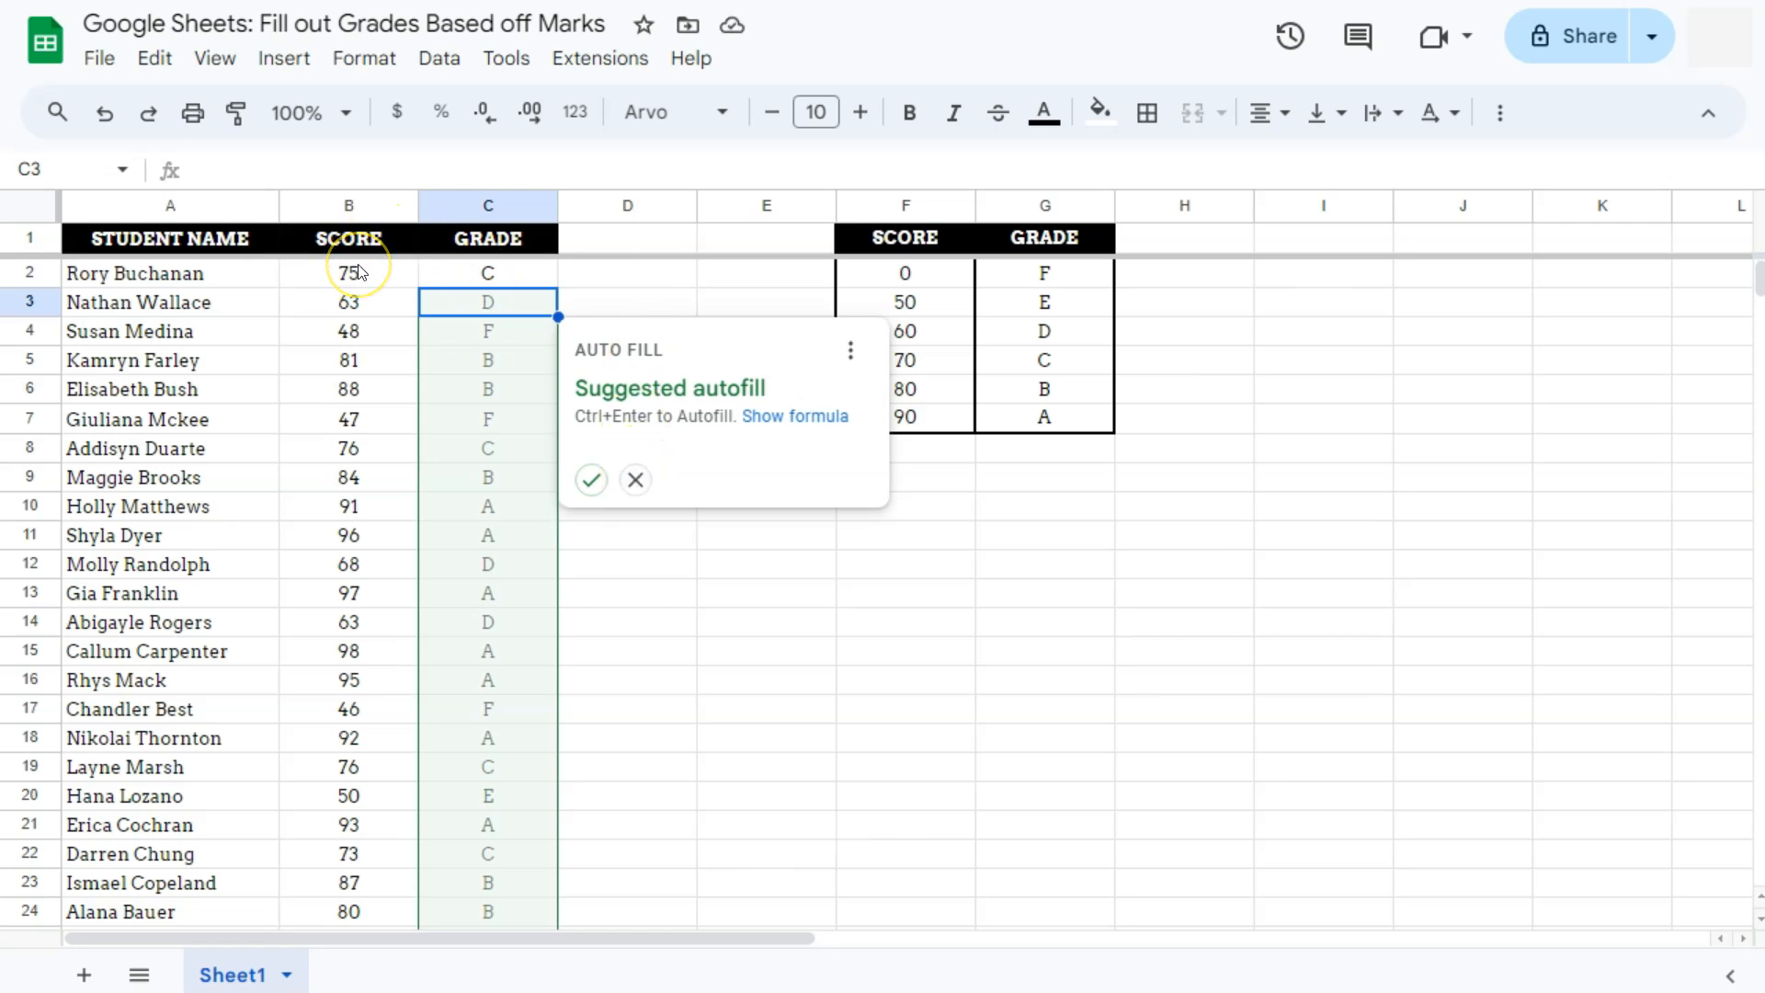
mouse_move(900, 280)
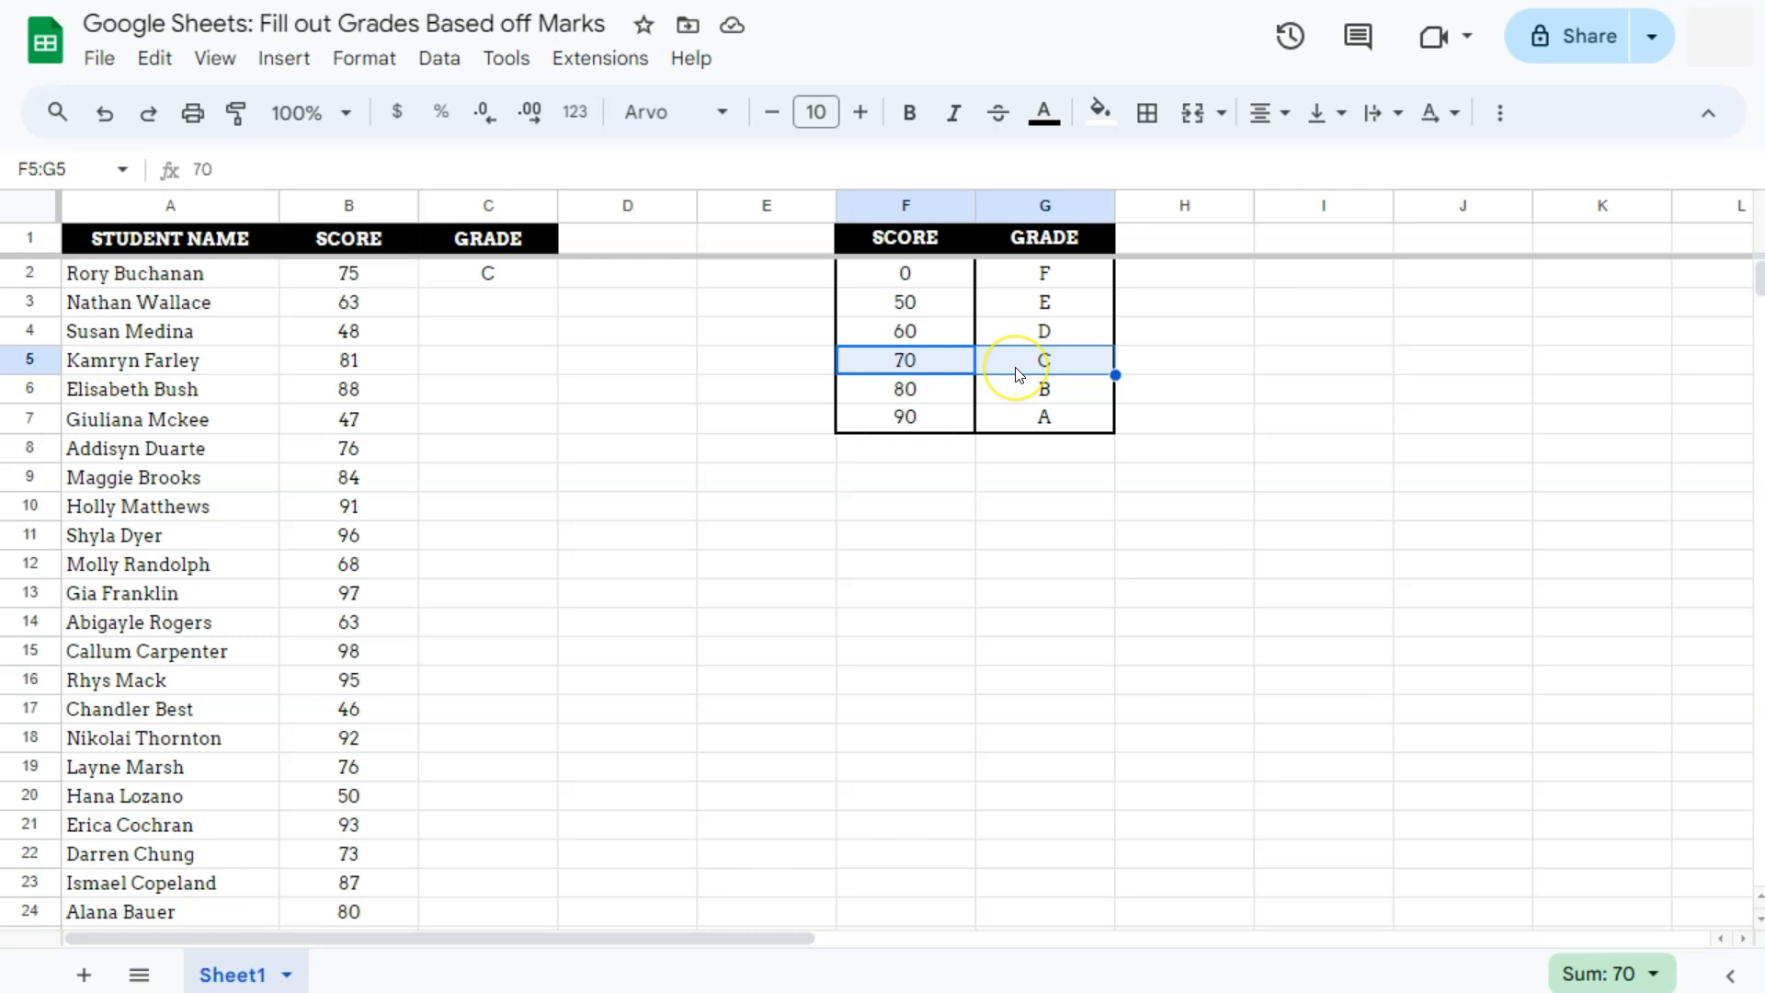
Select C2's grade formula so it can be copied down the column.
click(487, 272)
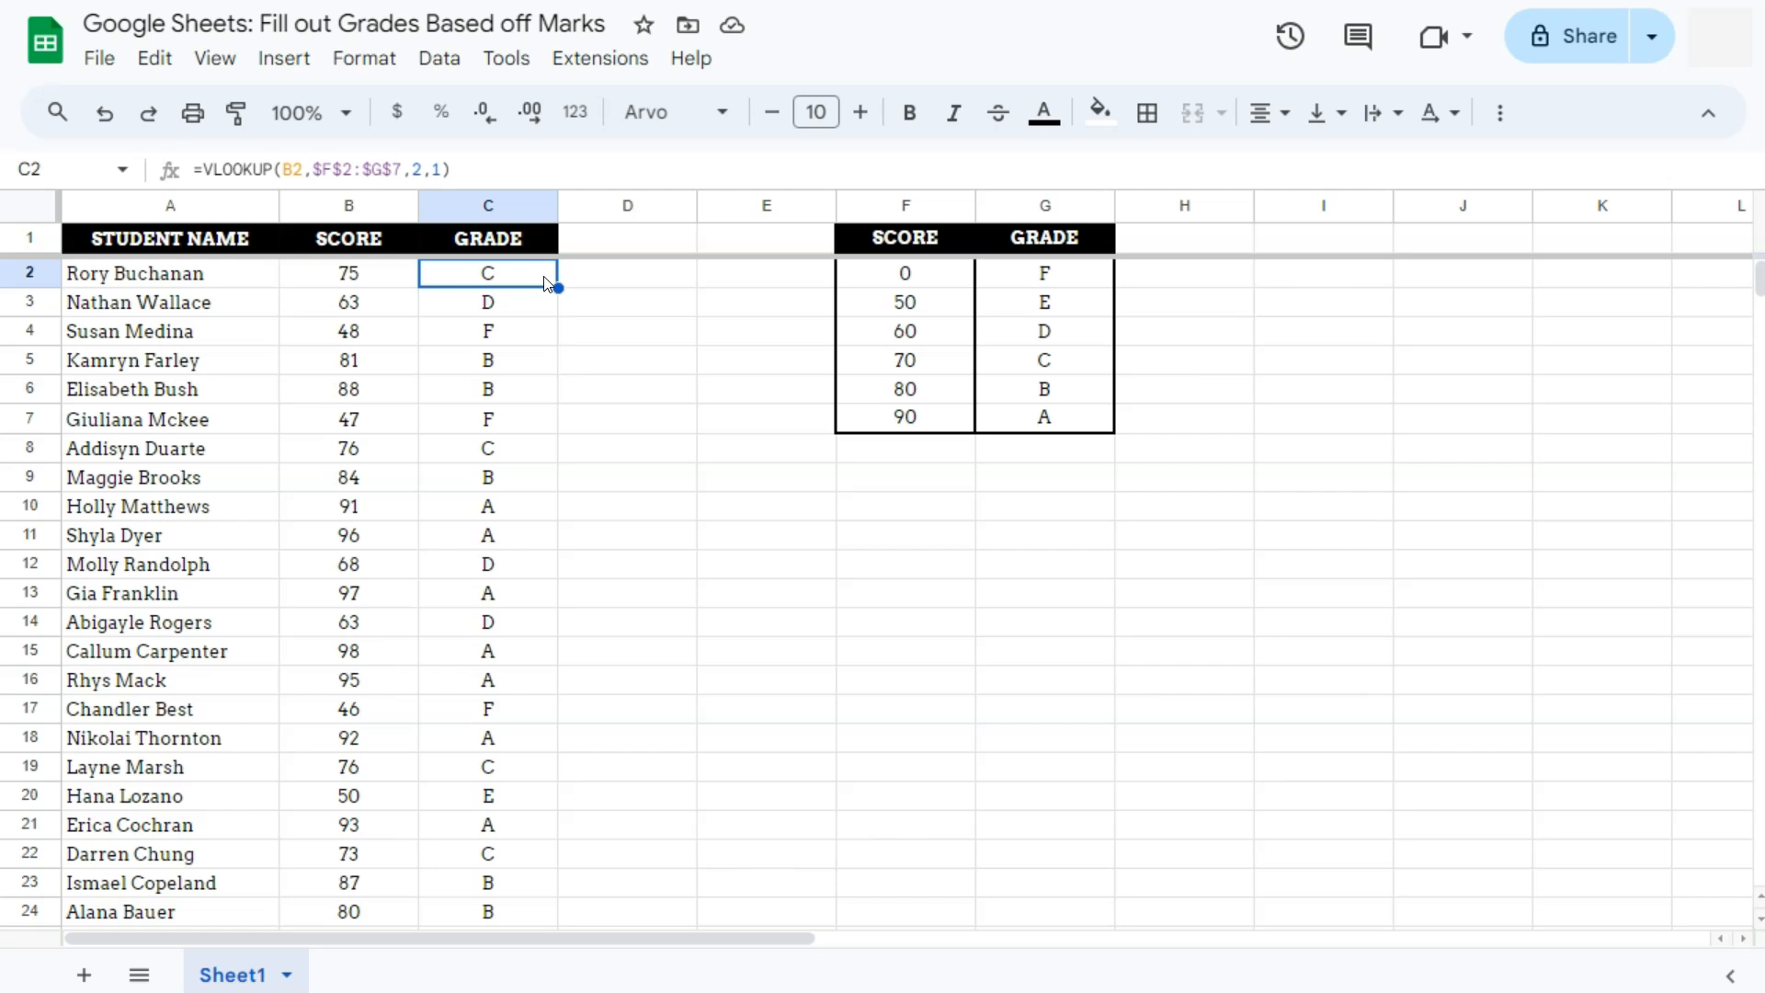
Select a cell in the student score data and open the Data menu.
click(1042, 272)
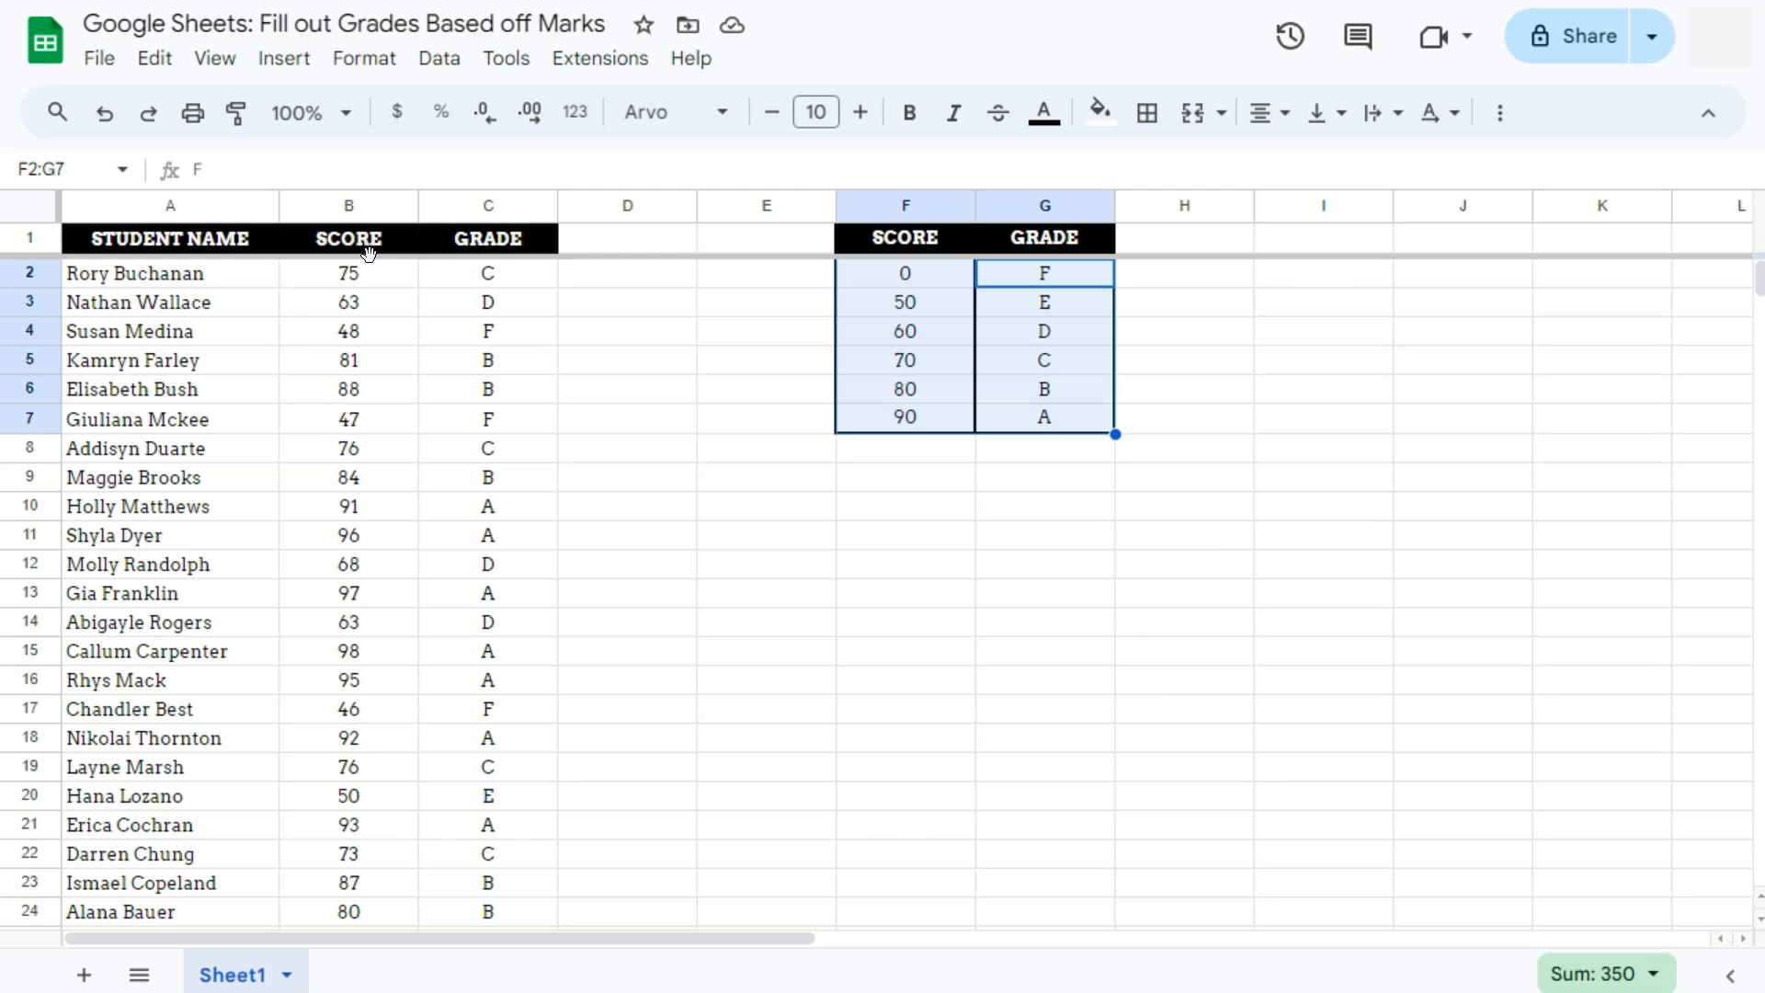
click(439, 57)
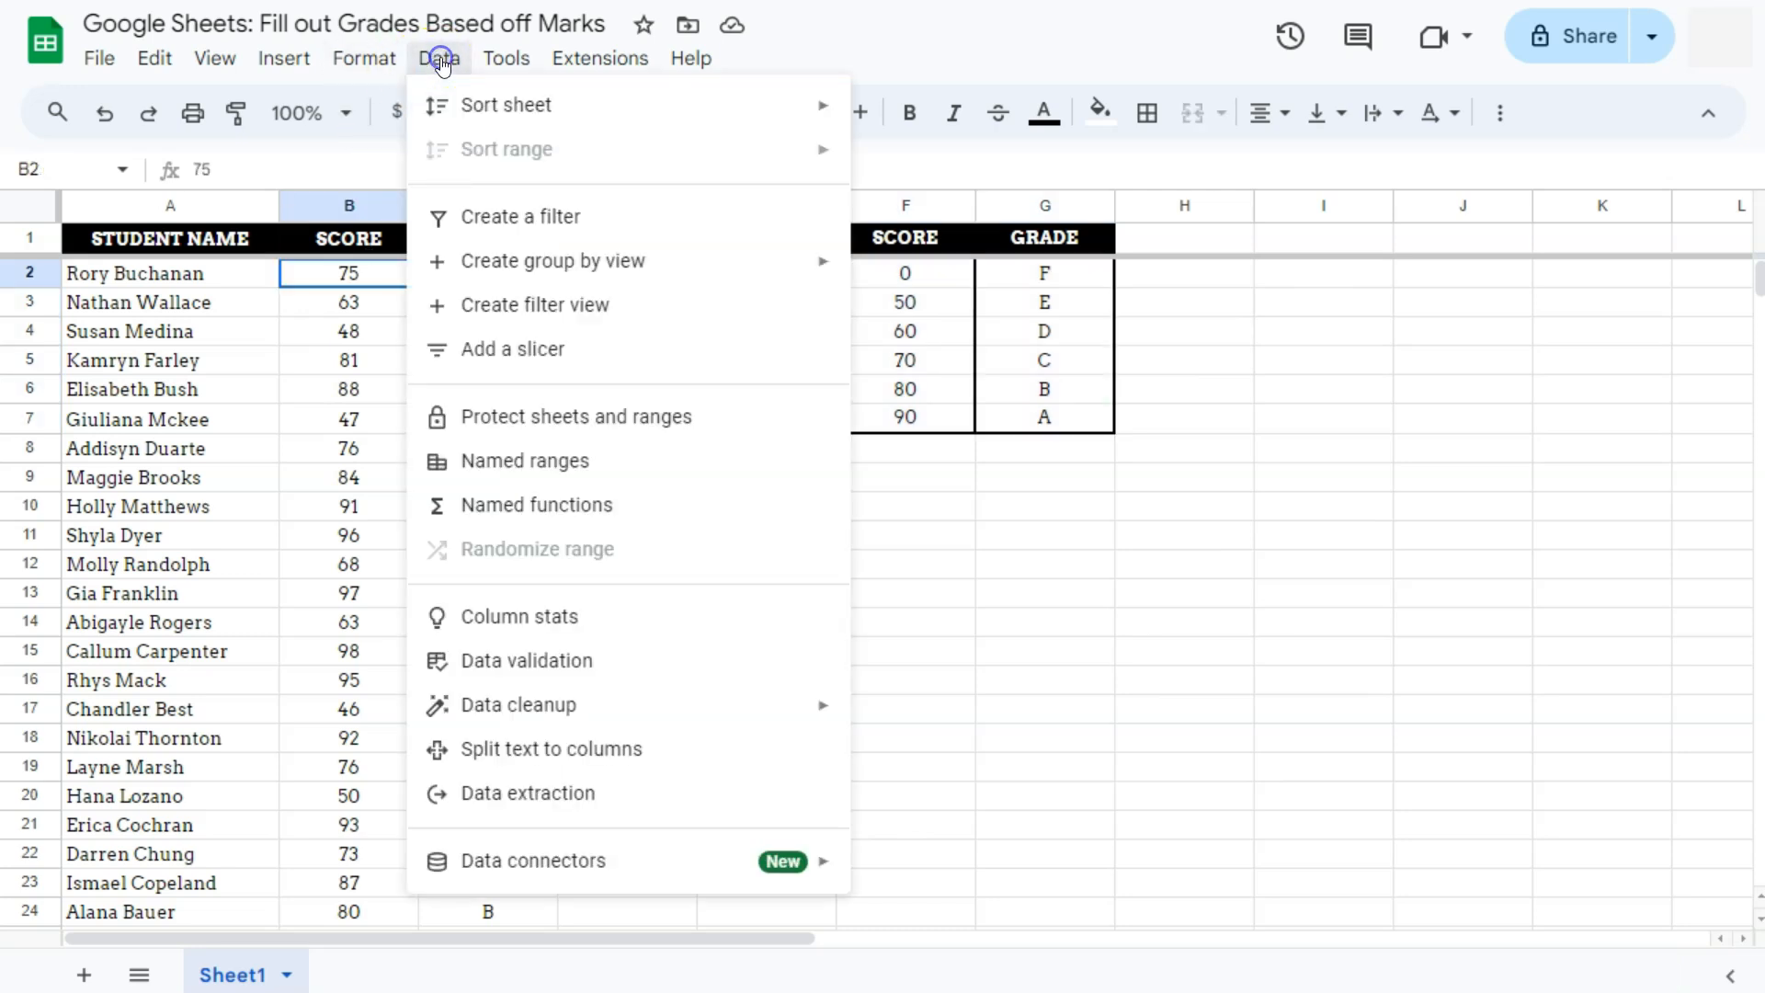
Create a filter on the student table and sort SCORE Z → A.
click(521, 216)
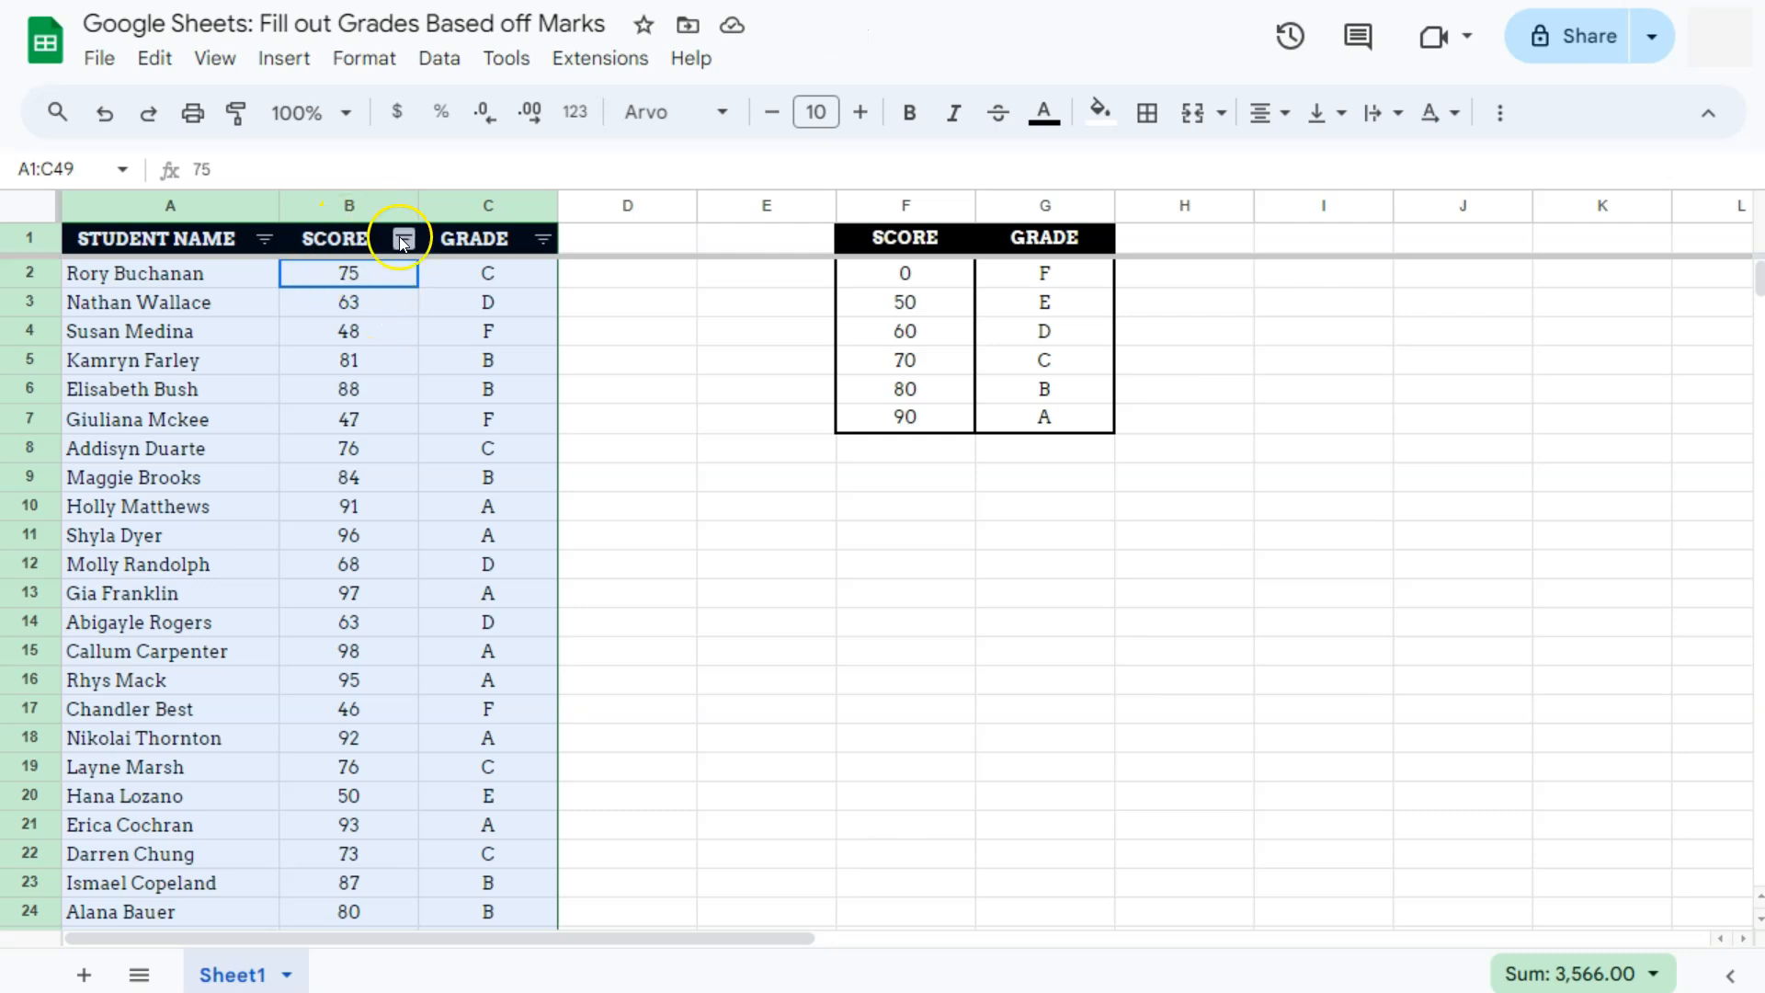
click(402, 237)
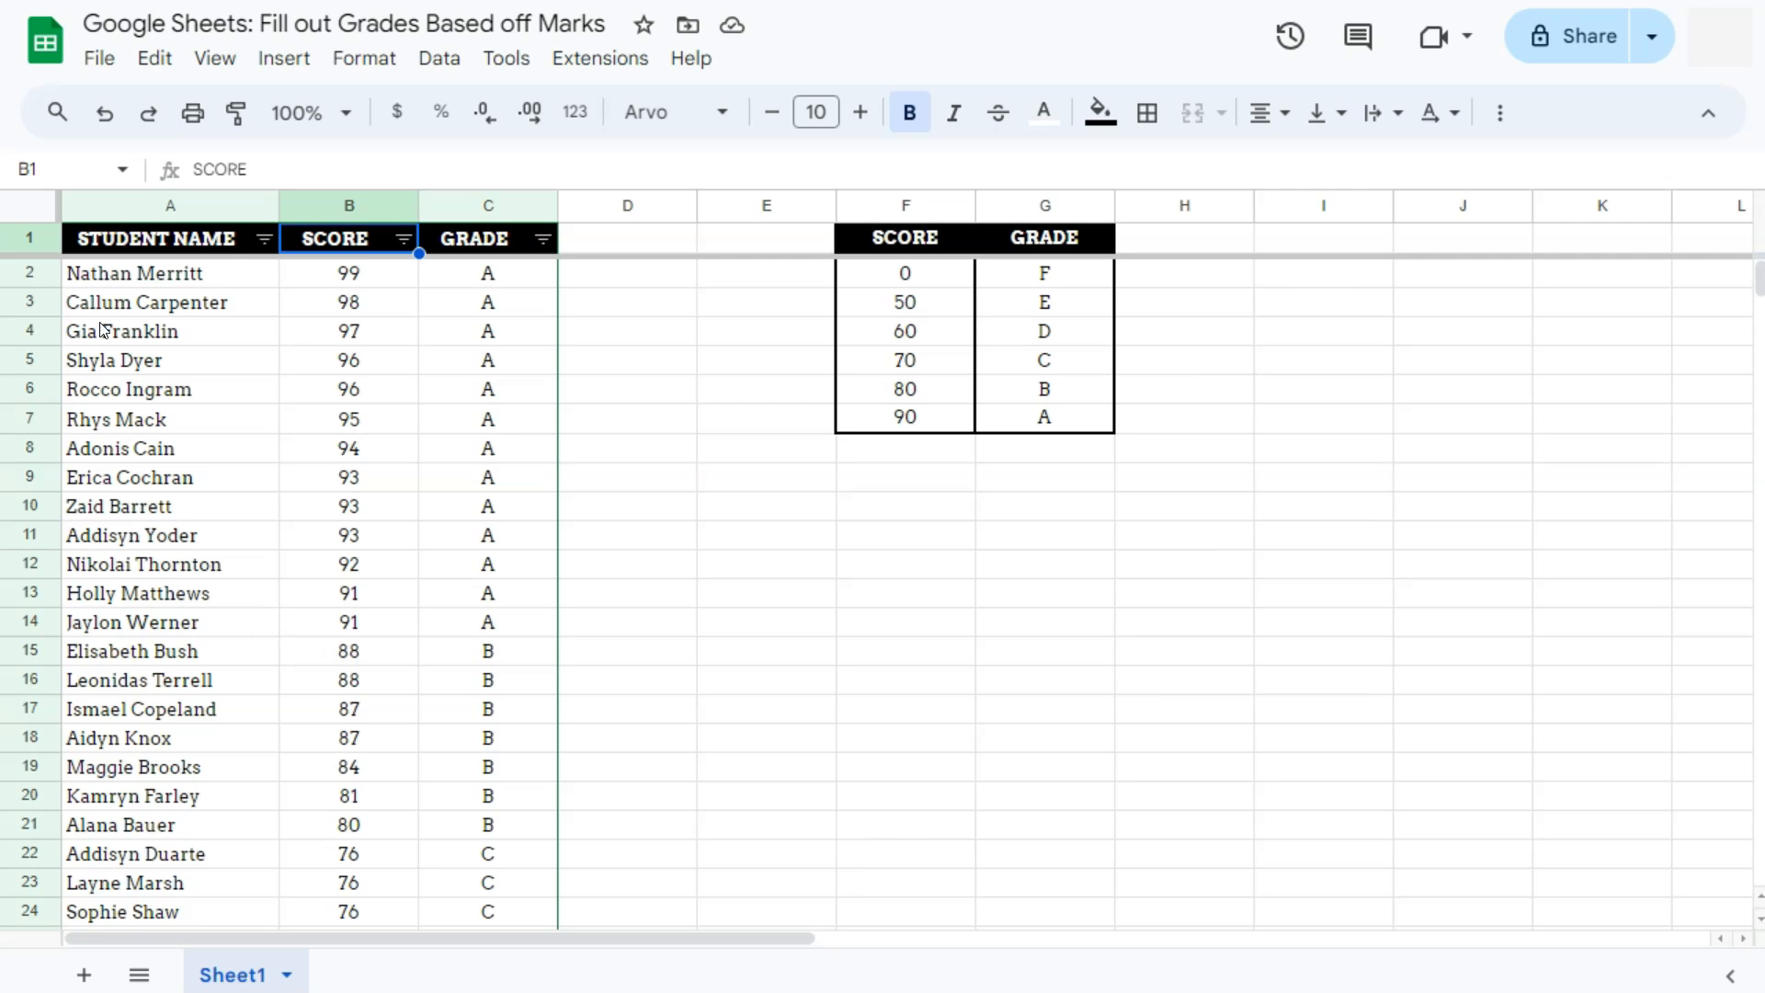
click(626, 272)
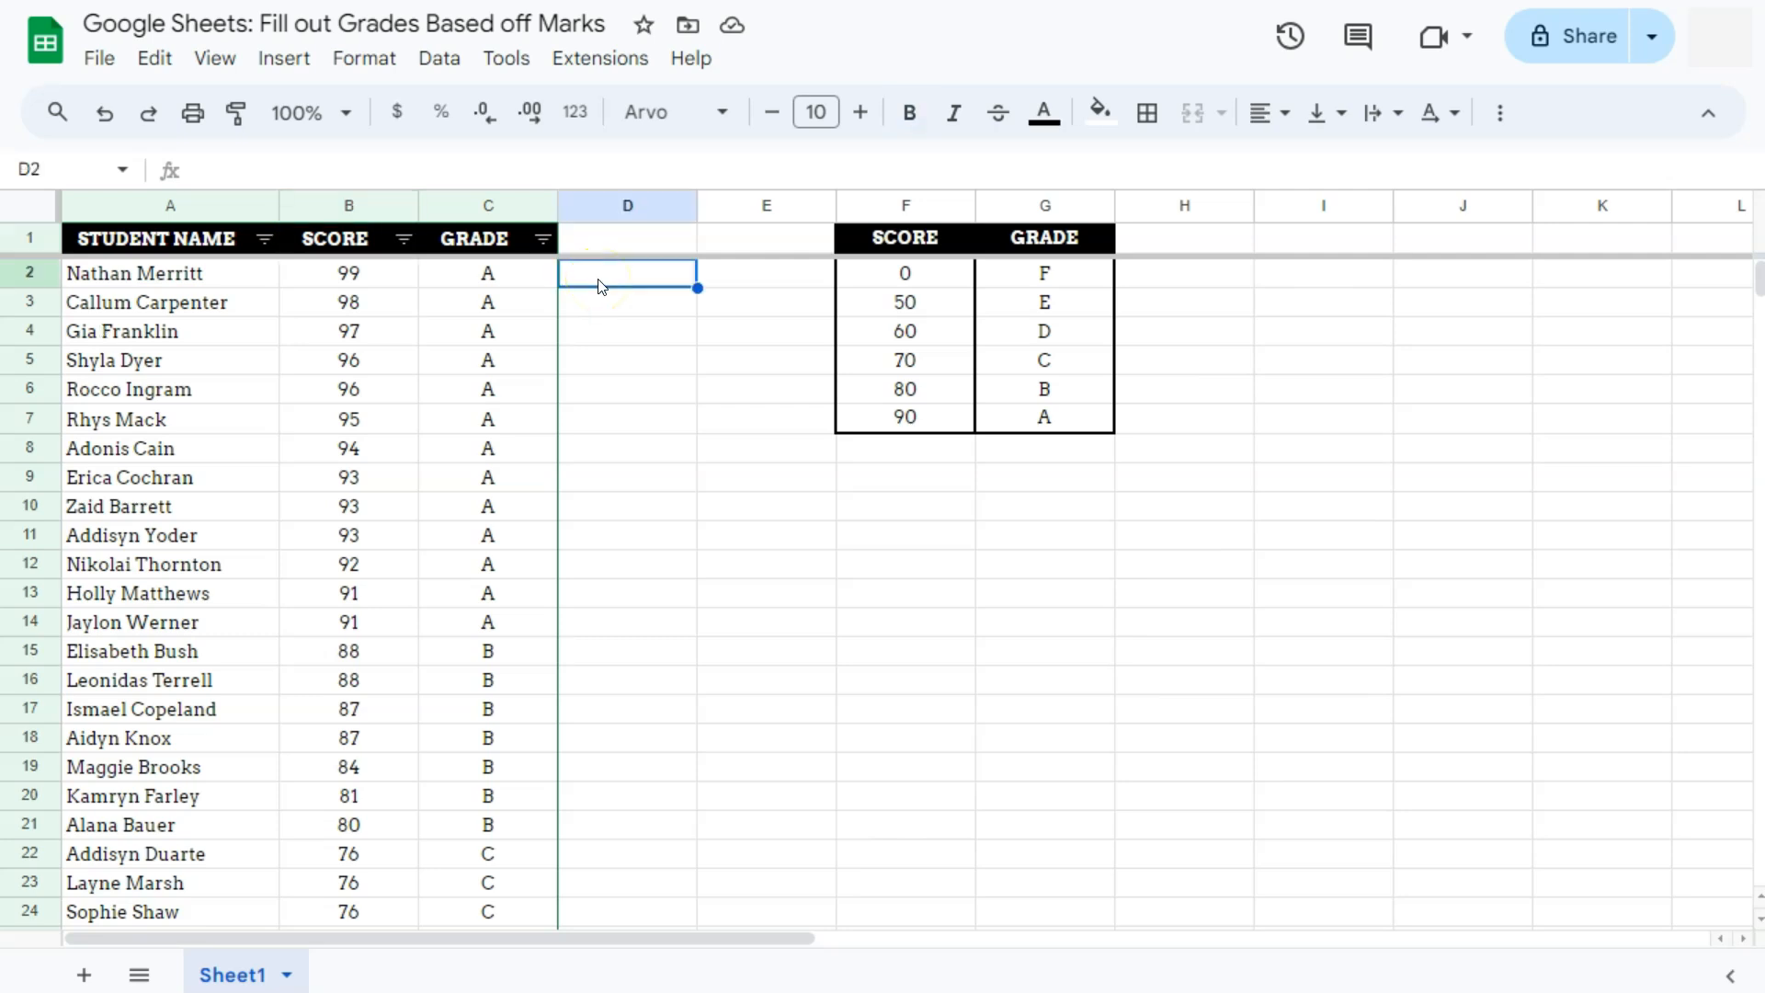